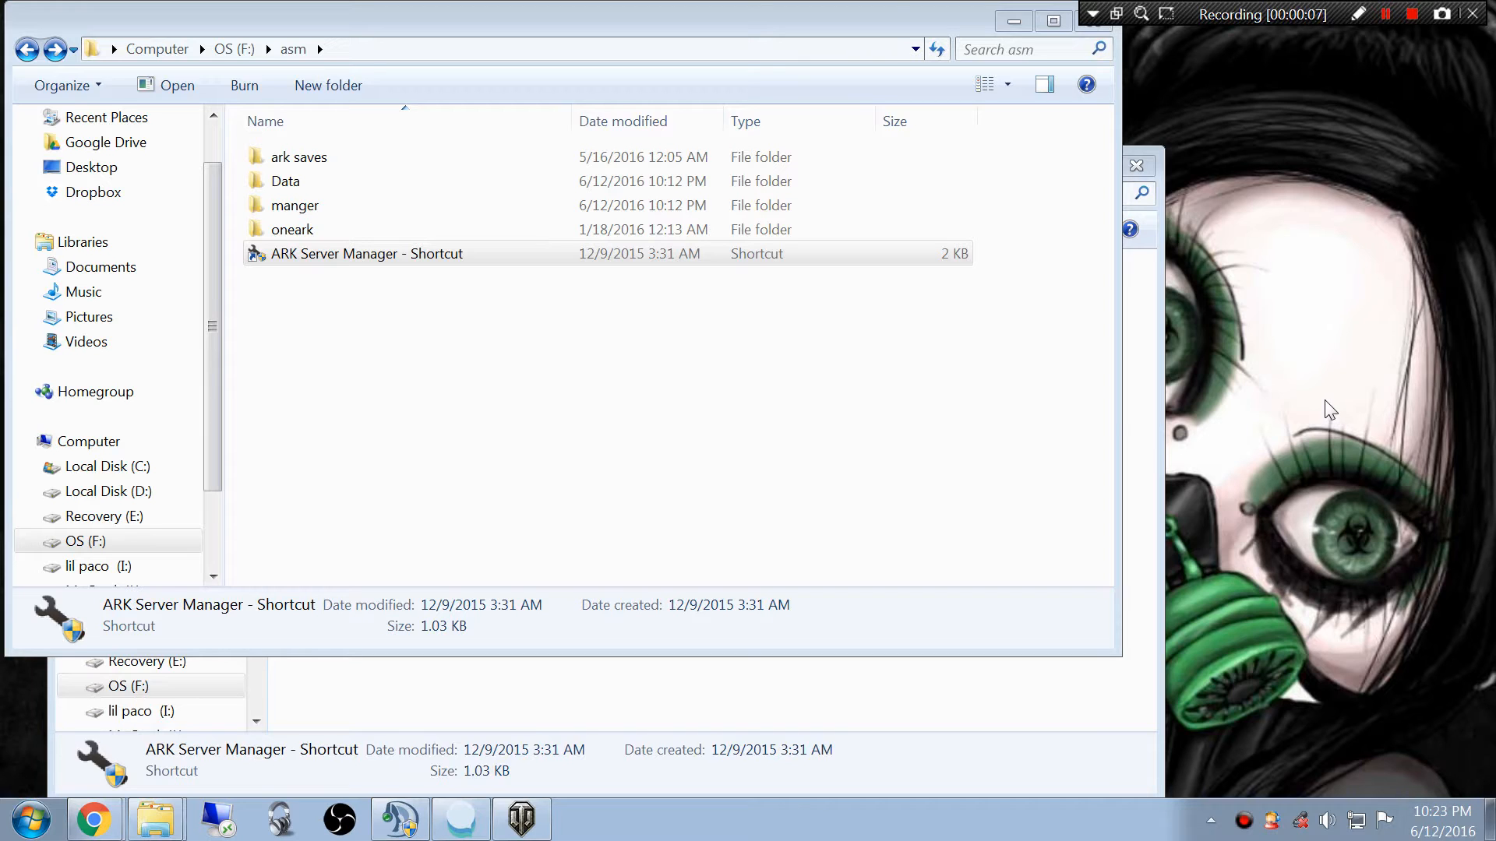
{"action": "mouse_move", "coordinate": [406, 309]}
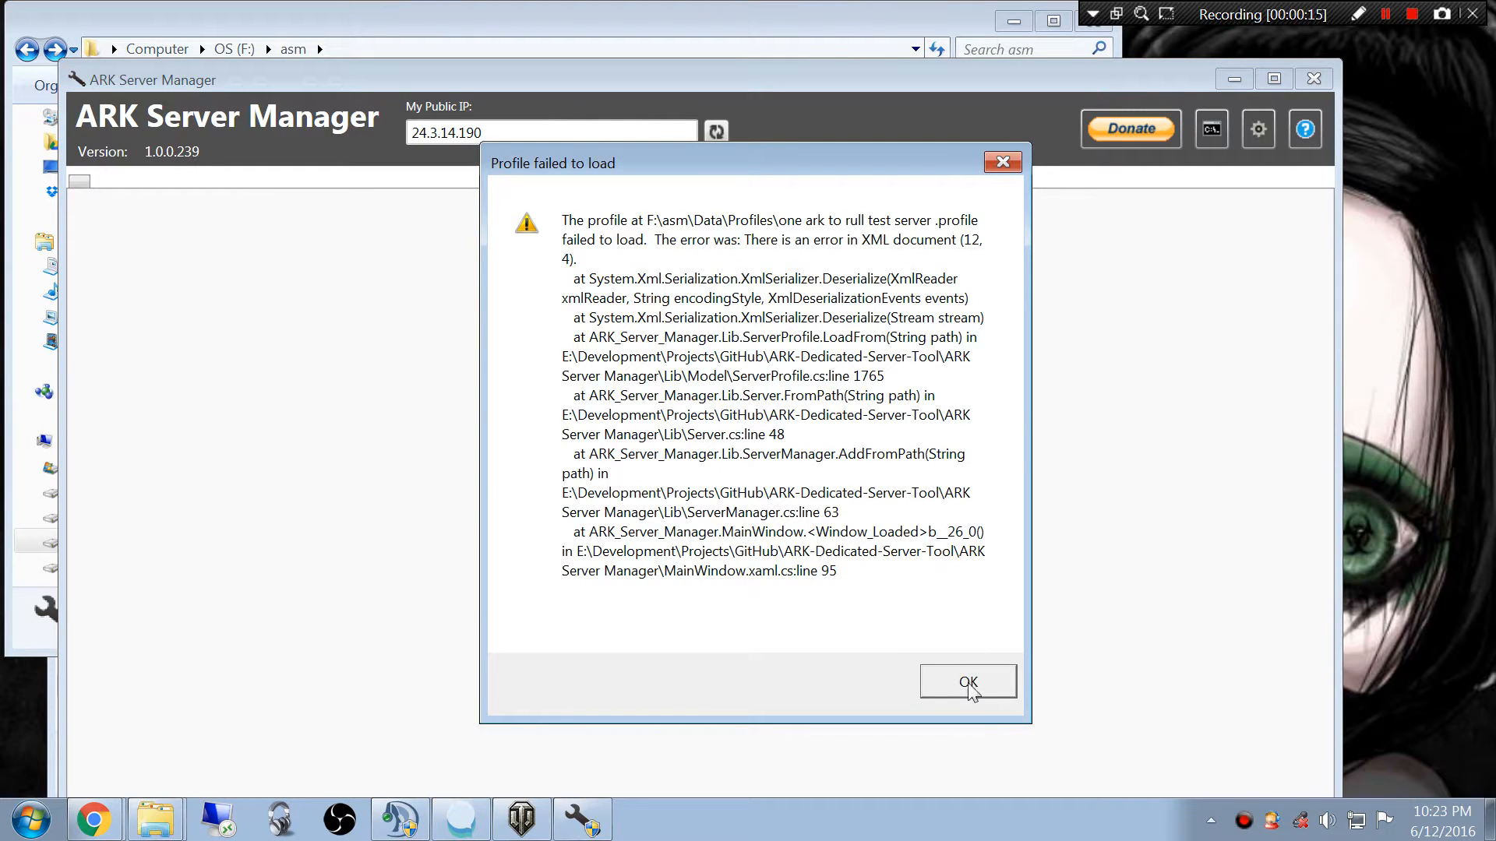
- Dismiss the 'Profile failed to load' error dialog
{"action": "left_click", "coordinate": [969, 683]}
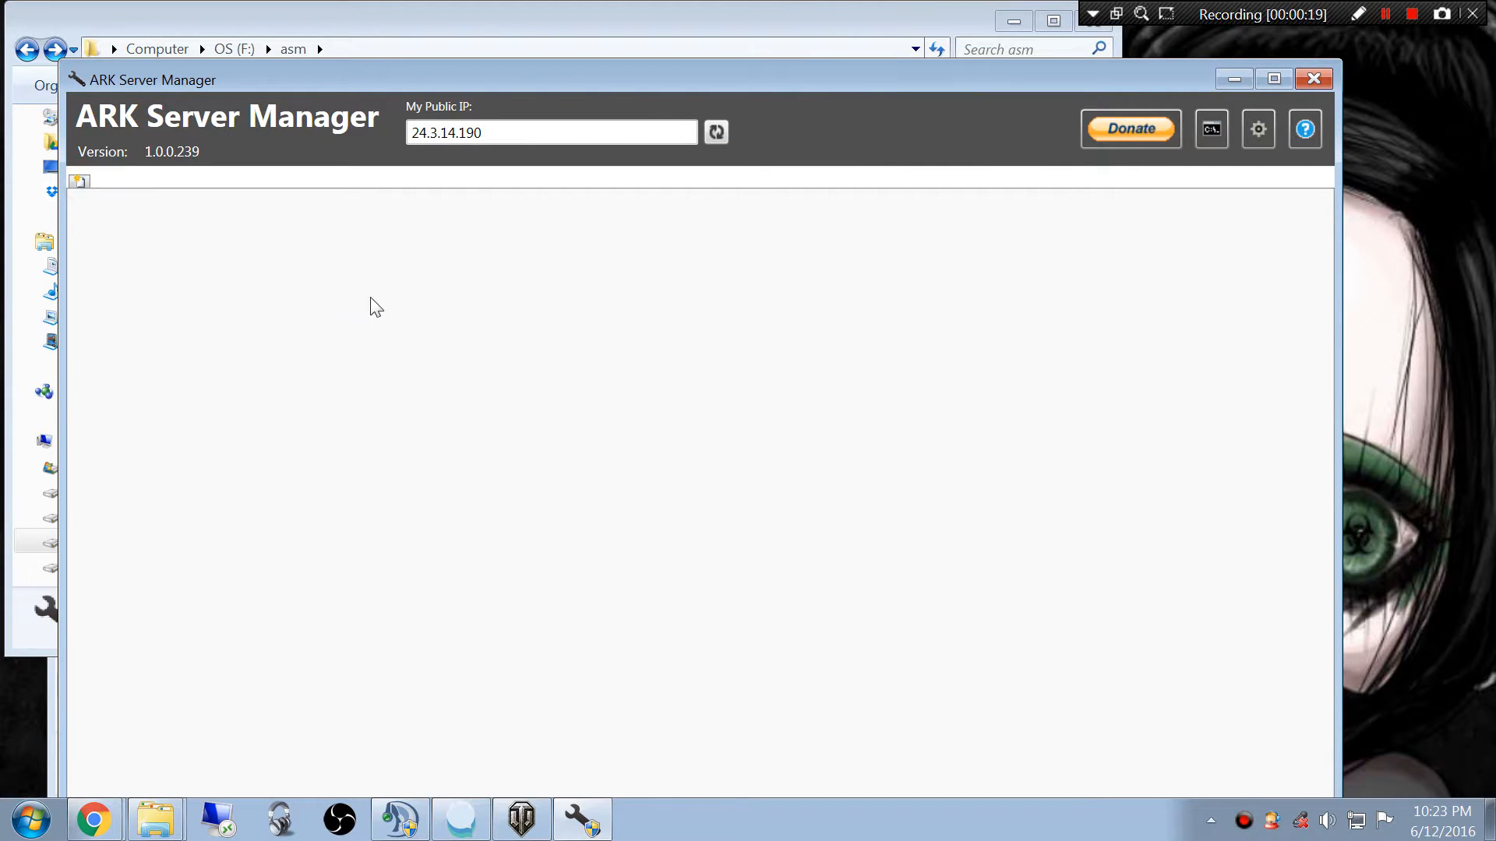
- Create a blank profile and import GameUserSettings from oneark's Config\WindowsServer folder
{"action": "left_click", "coordinate": [78, 181]}
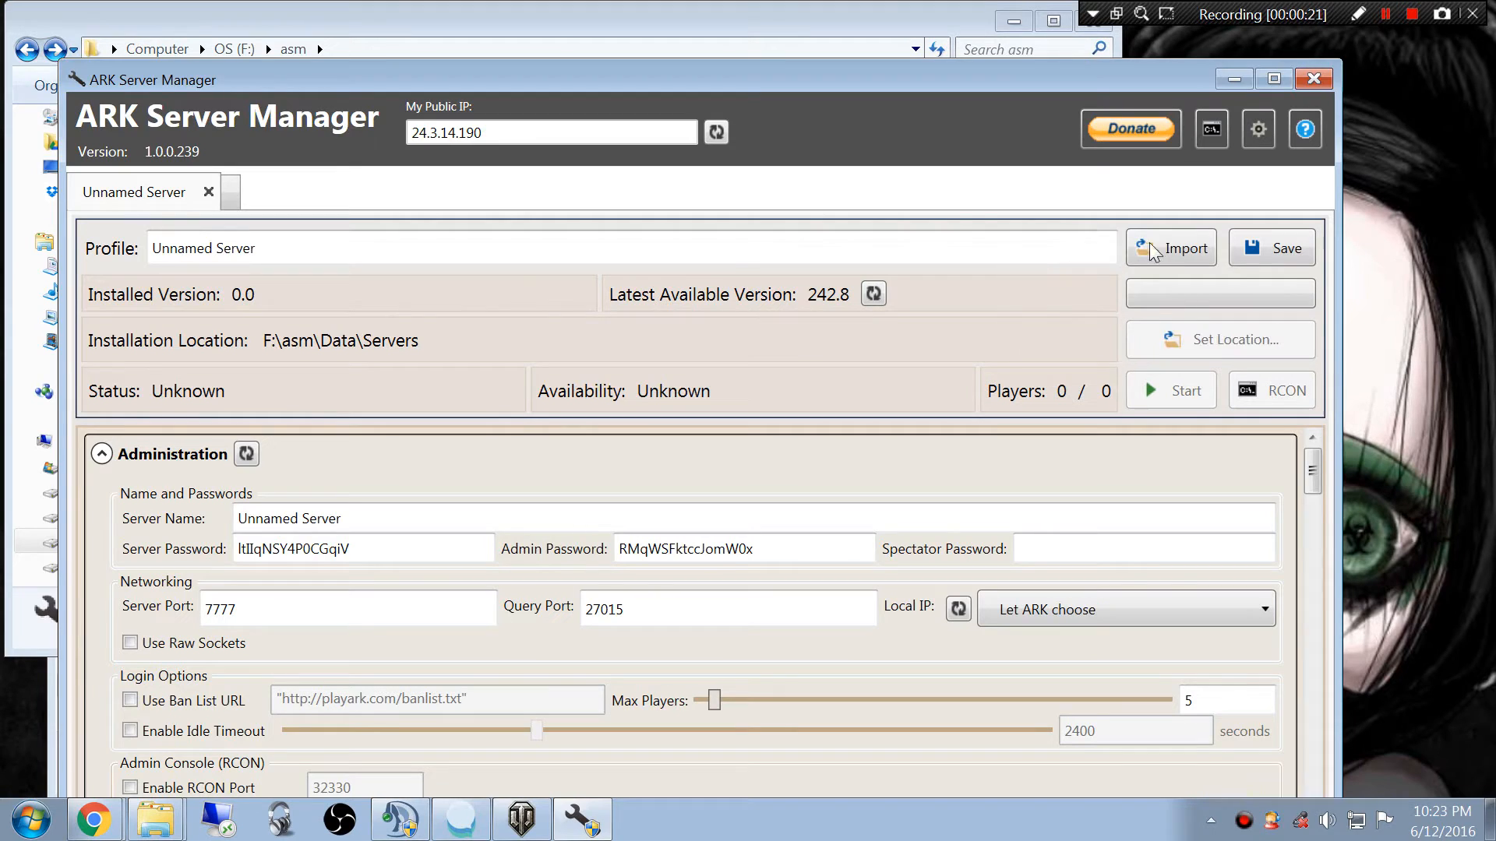
{"action": "left_click", "coordinate": [1172, 248]}
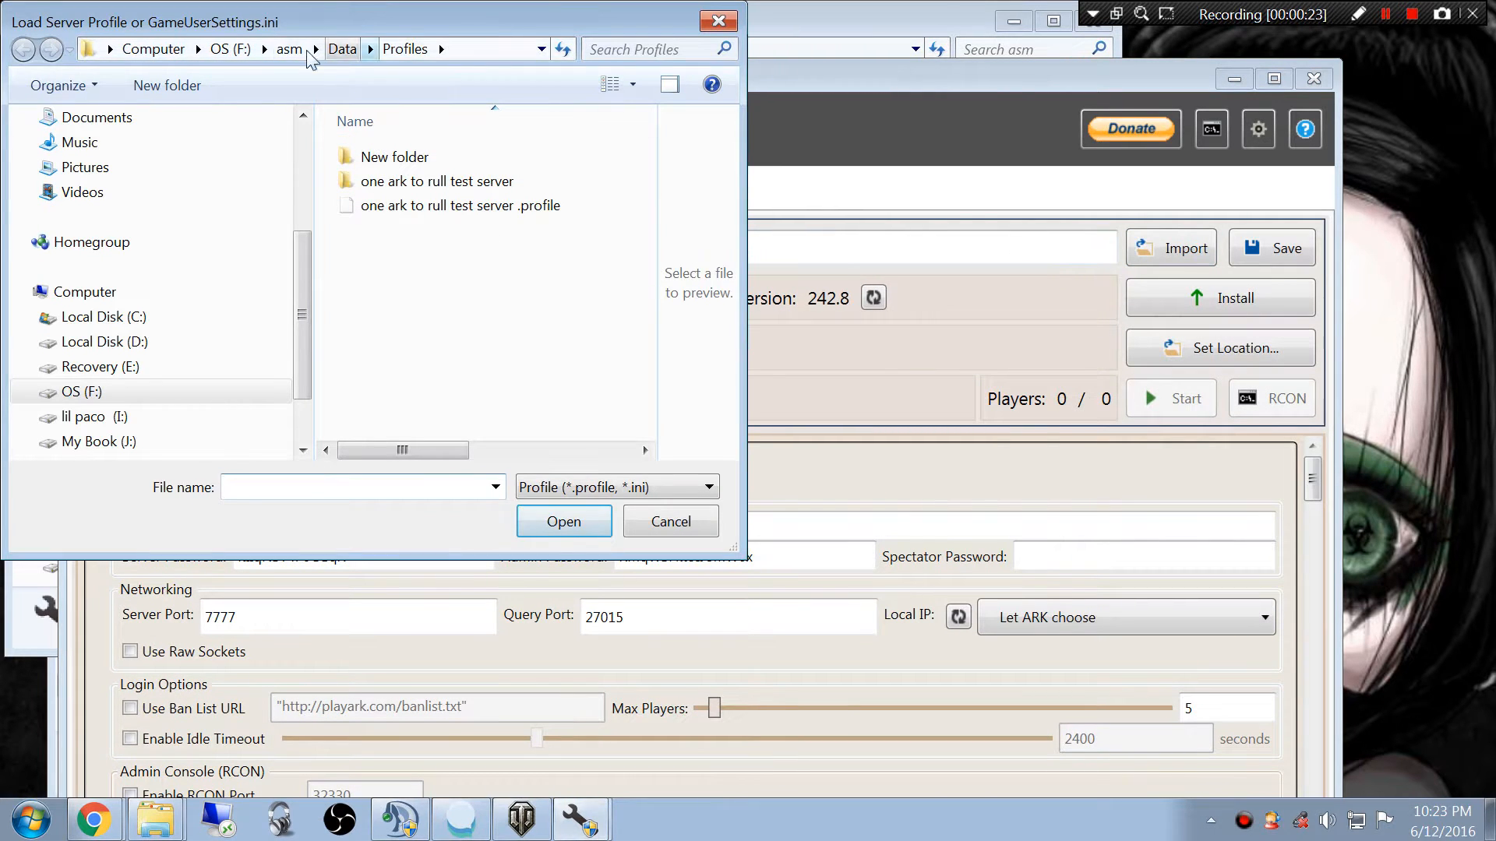
{"action": "left_click", "coordinate": [288, 48]}
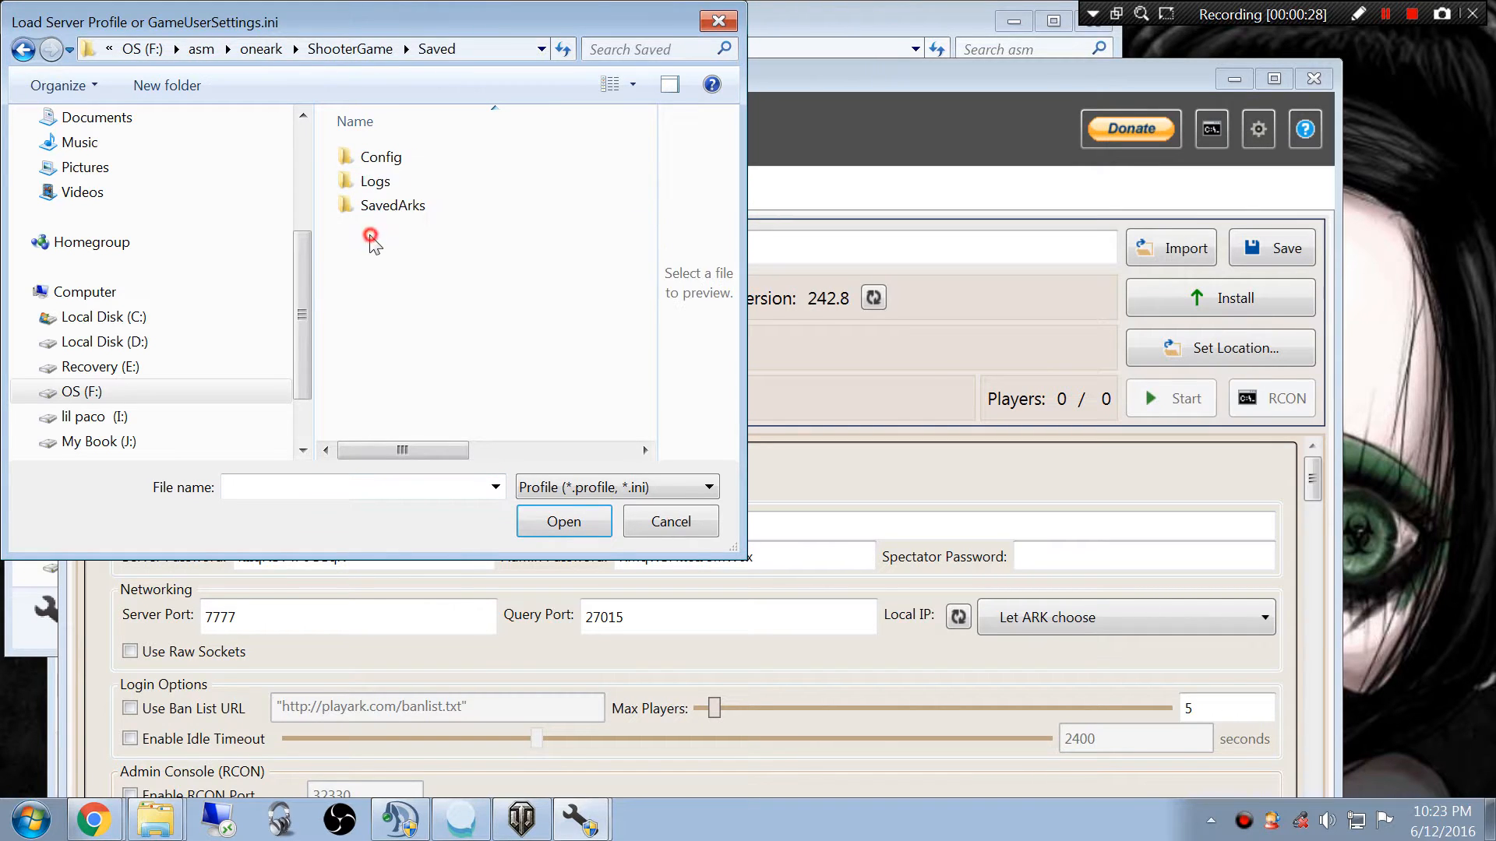
{"action": "double_click", "coordinate": [380, 156]}
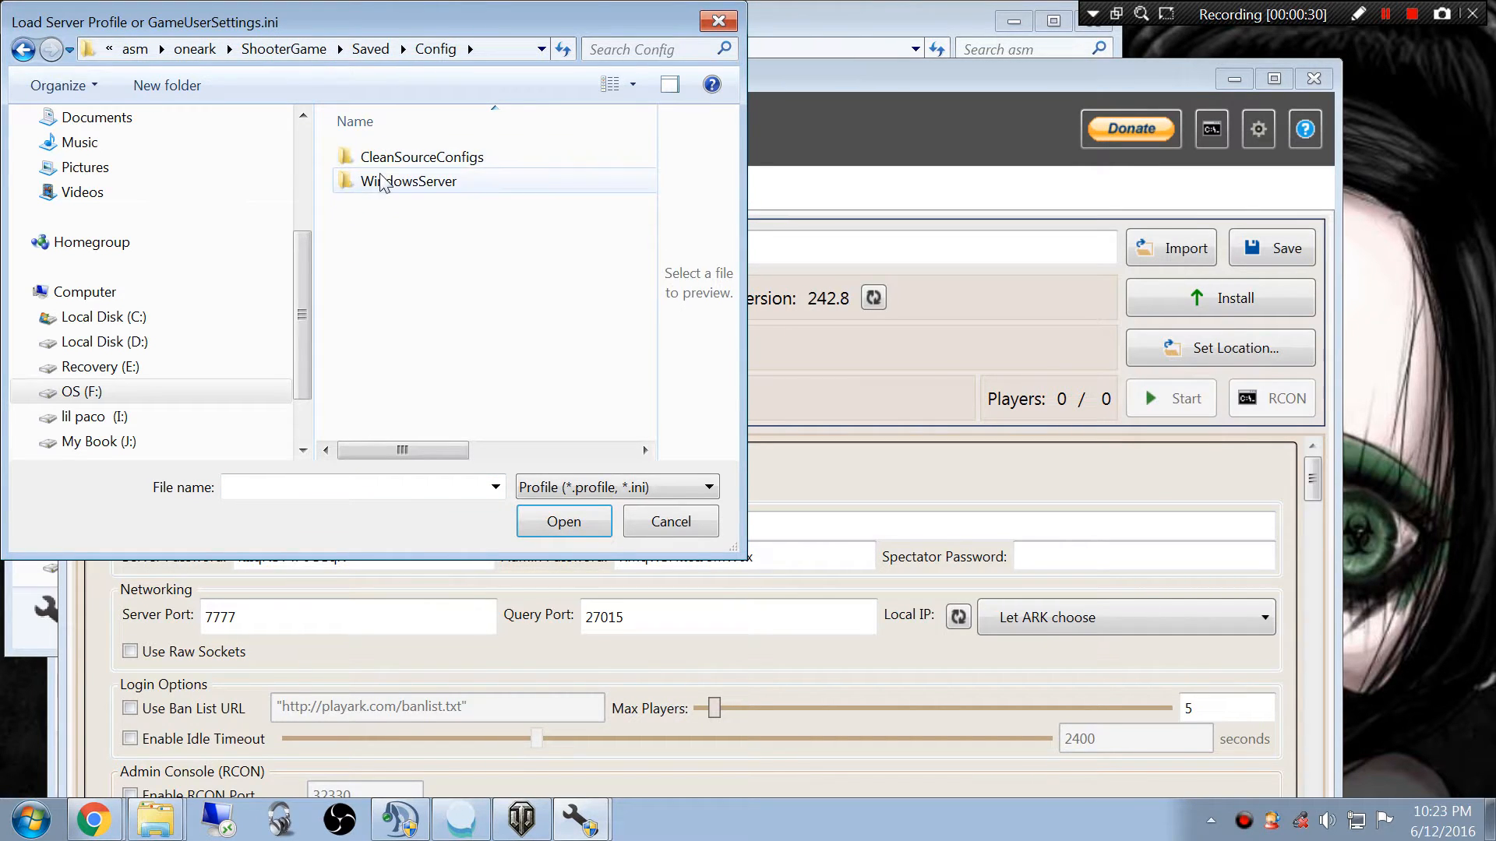
{"action": "double_click", "coordinate": [408, 181]}
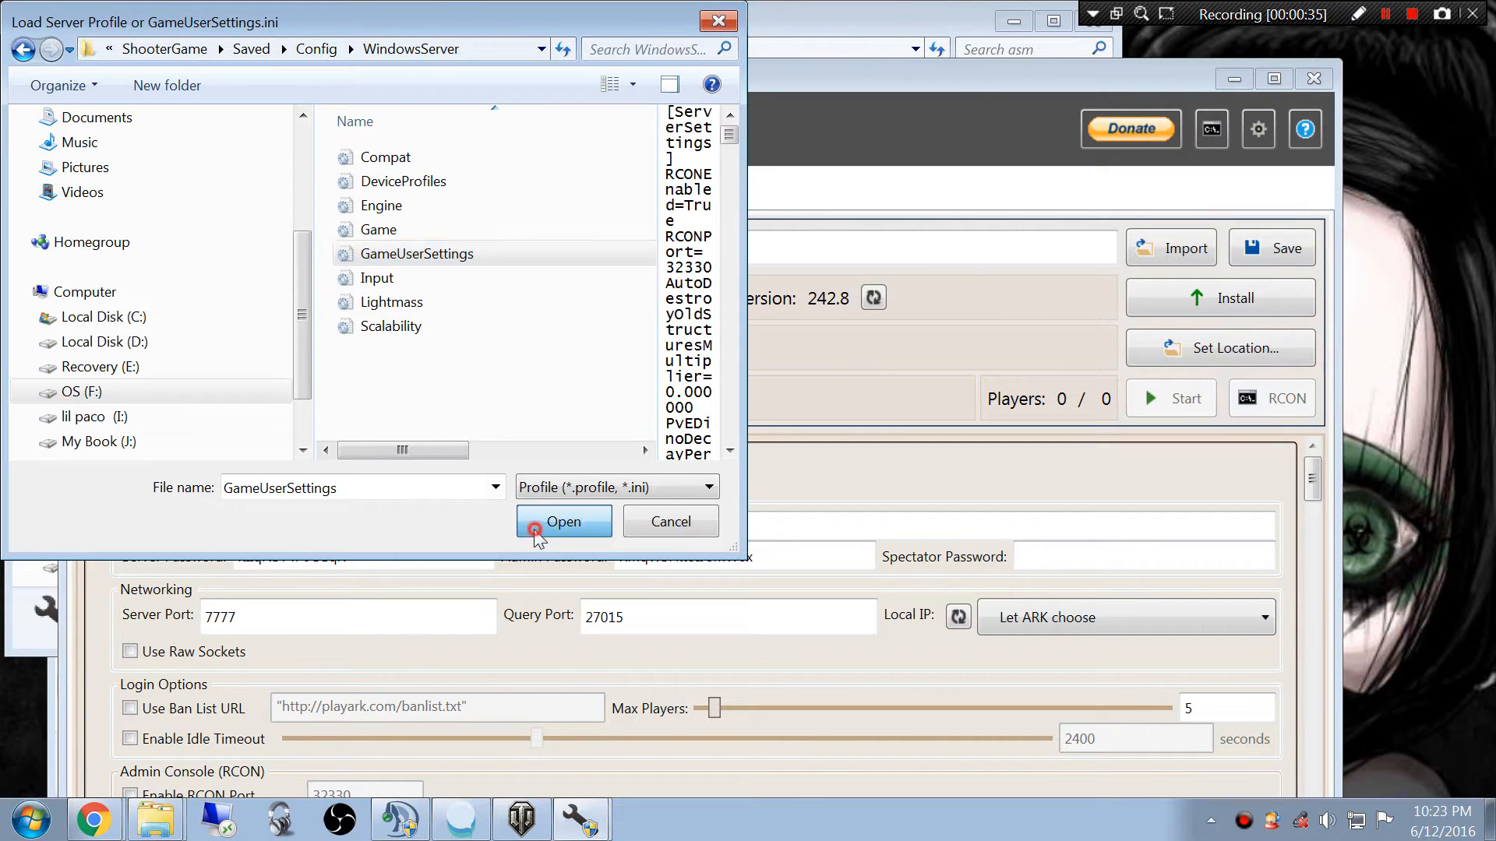
{"action": "left_click", "coordinate": [533, 521]}
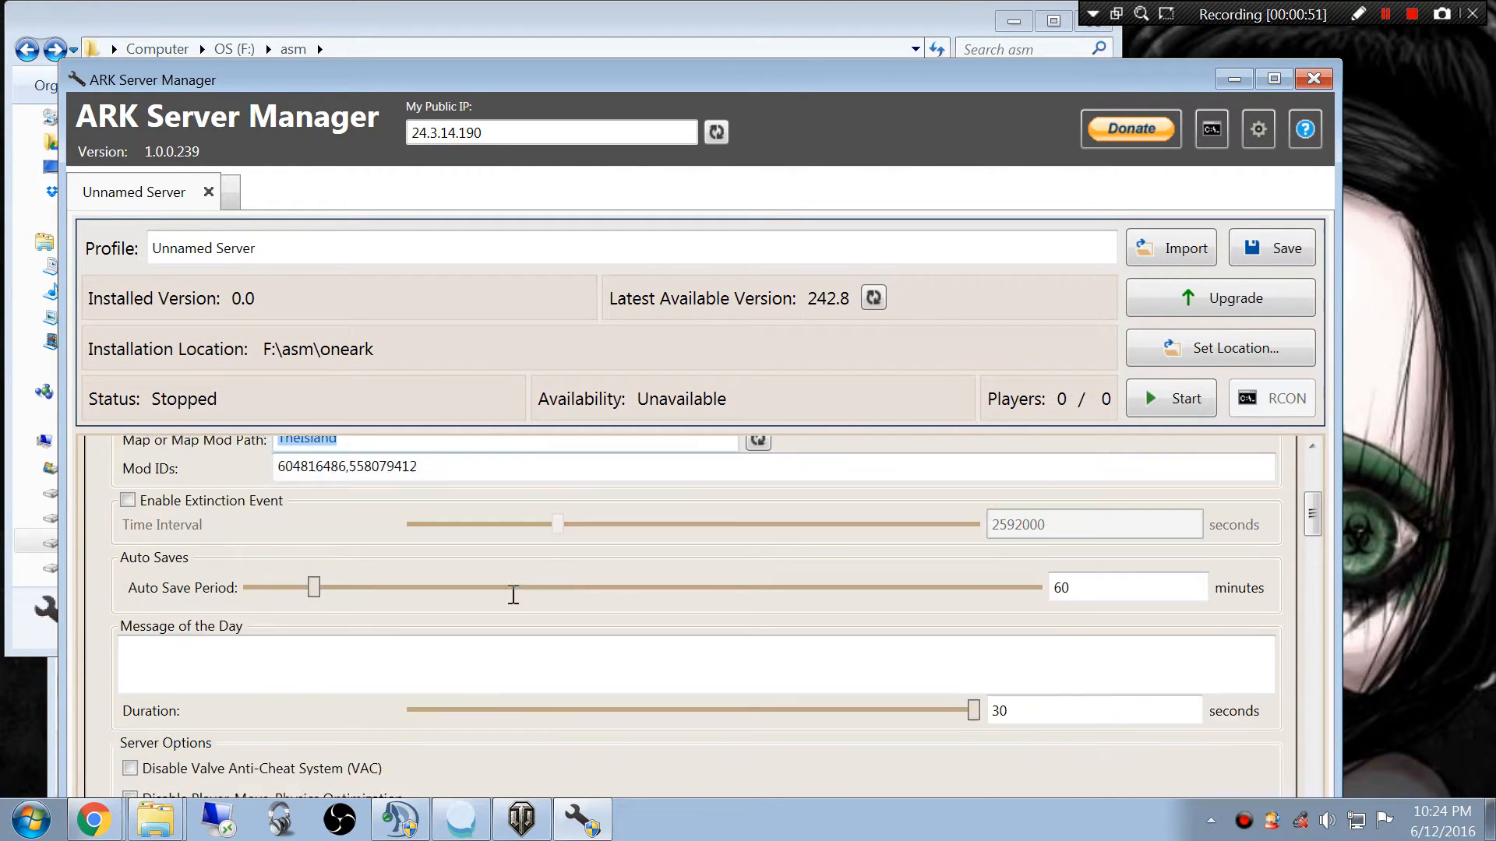
{"action": "scroll", "scroll_direction": "down", "scroll_amount": 3}
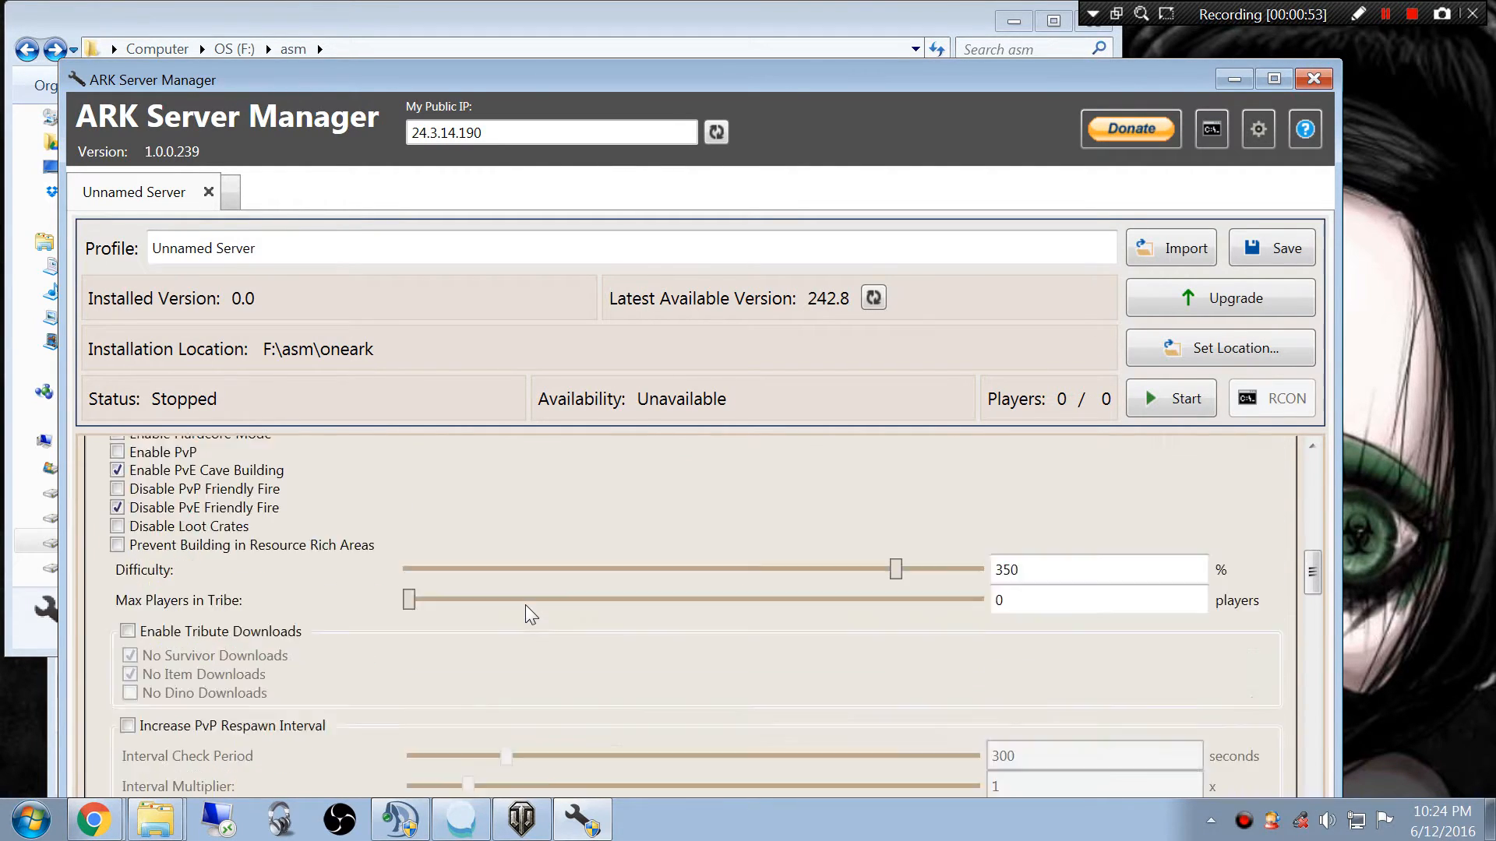
{"action": "scroll", "scroll_direction": "down", "scroll_amount": 3}
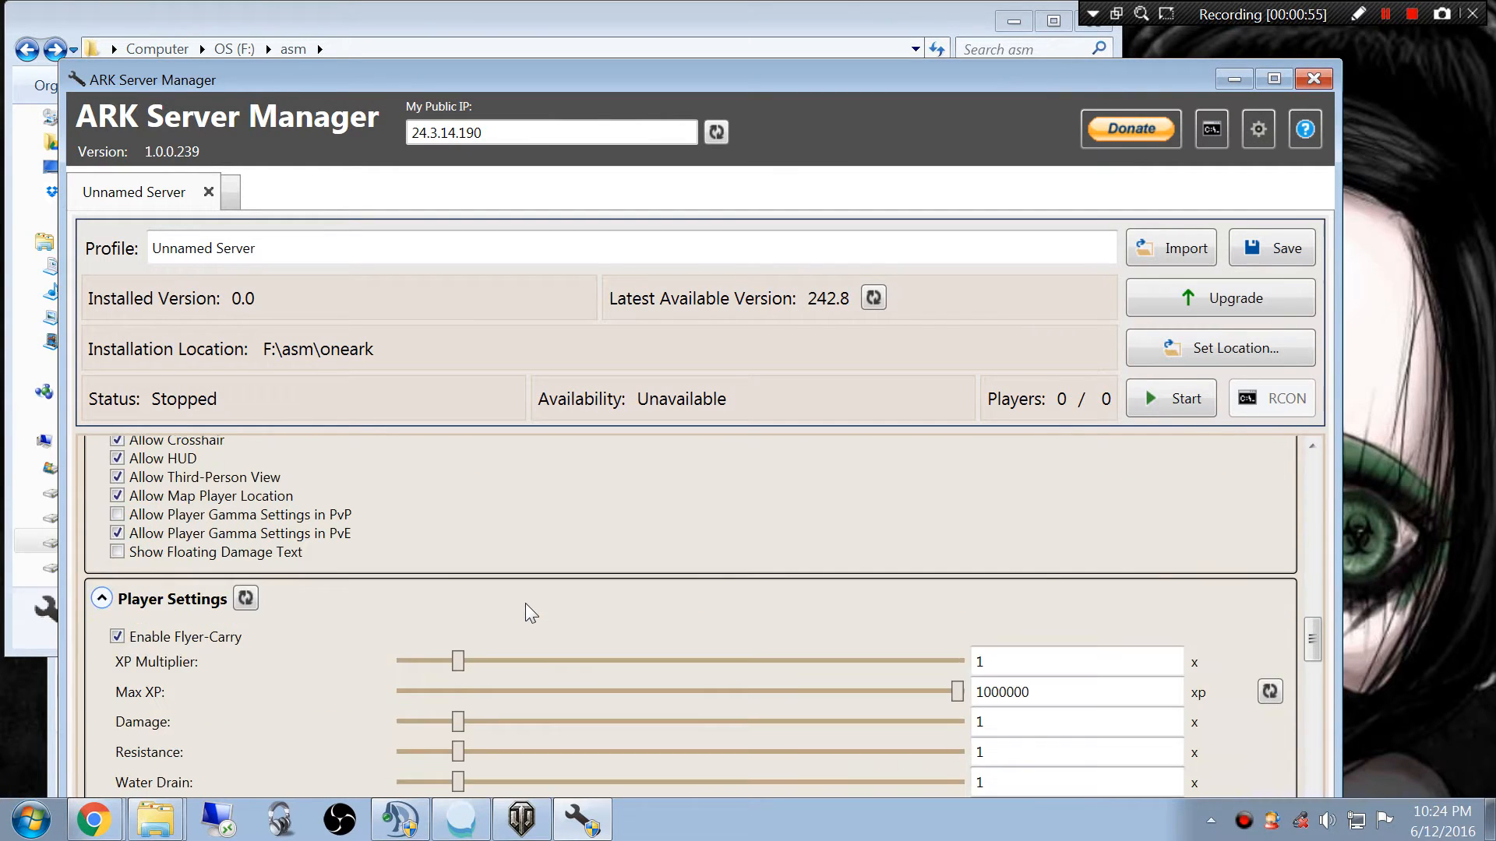
{"action": "scroll", "scroll_direction": "down", "scroll_amount": 3}
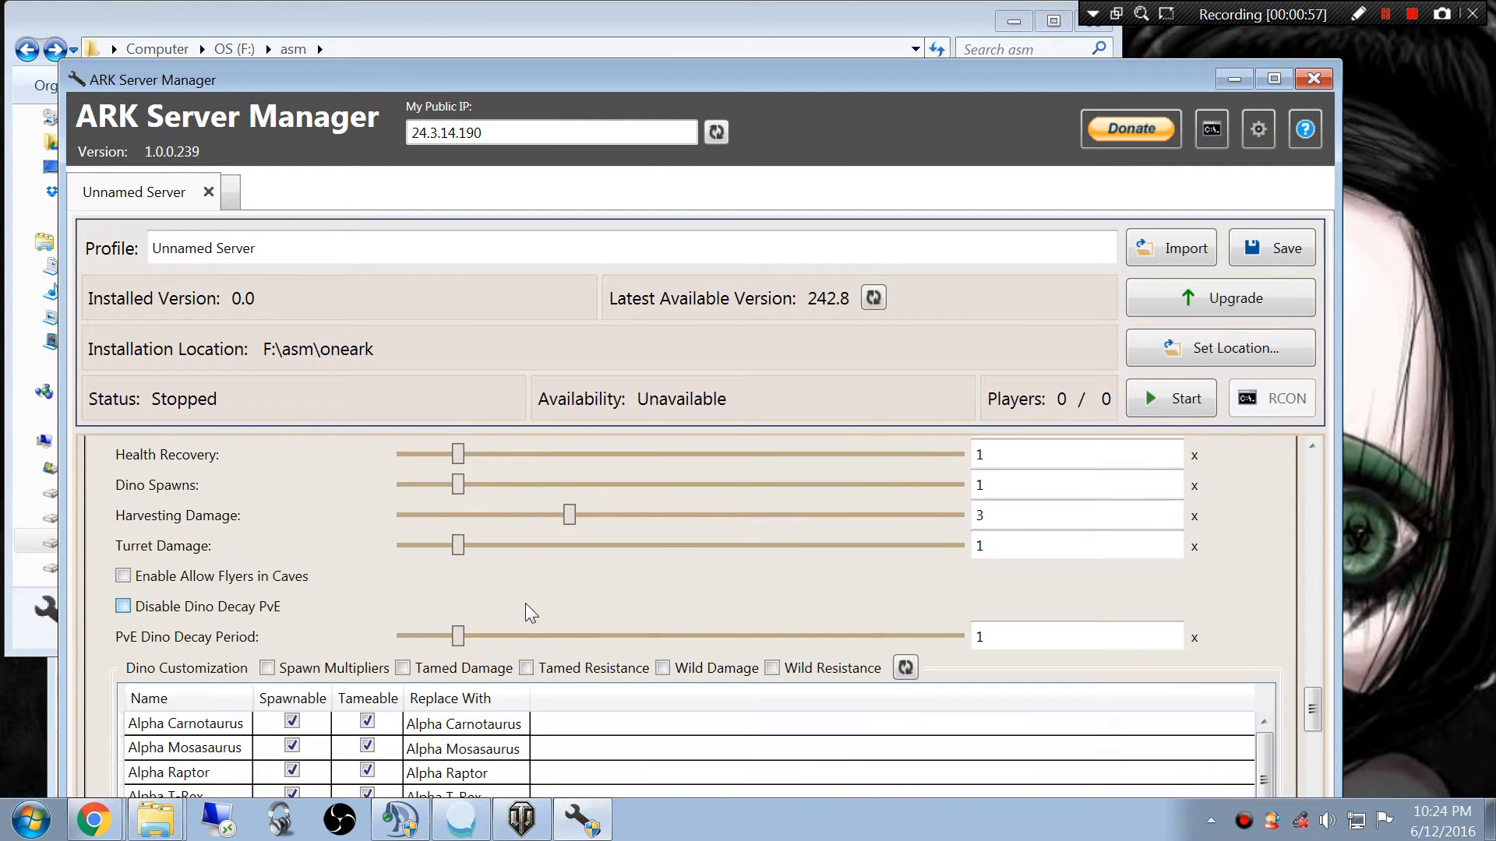
{"action": "scroll", "scroll_direction": "down", "scroll_amount": 3}
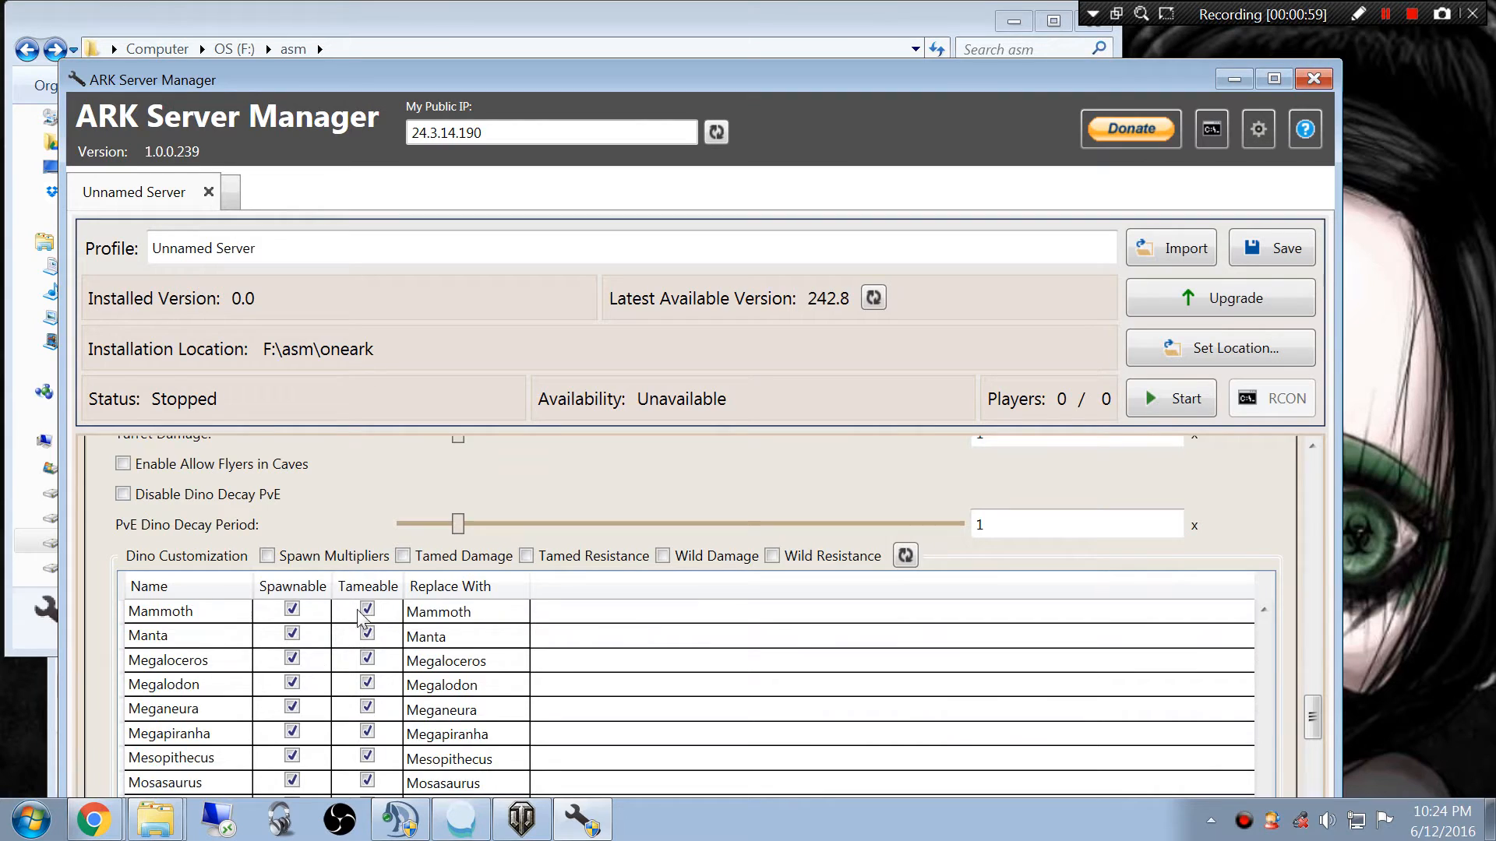
{"action": "scroll", "scroll_direction": "down", "scroll_amount": 3}
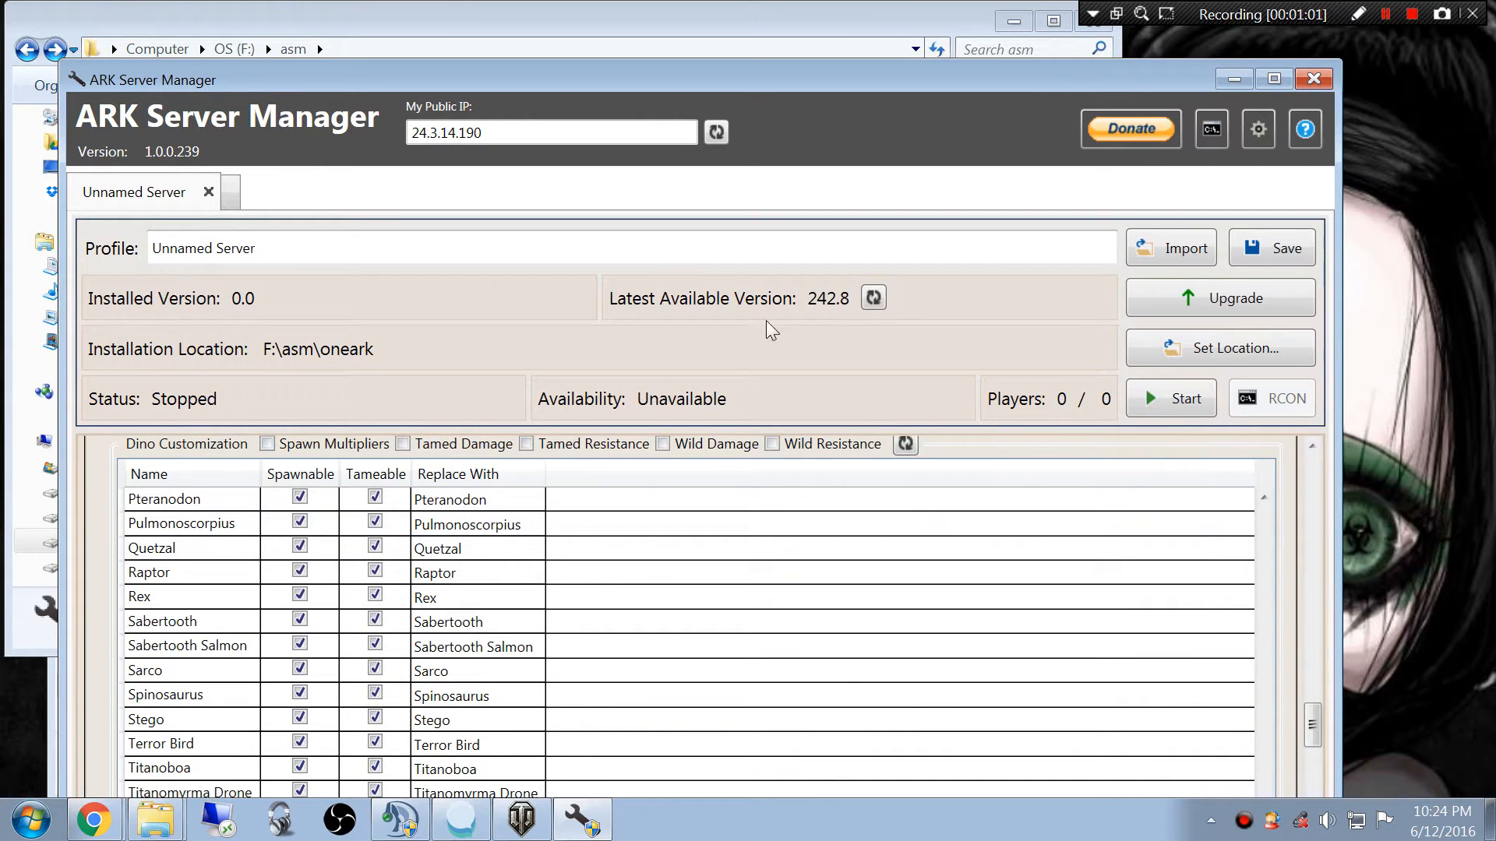
- Import oneark's Game.ini from Config\WindowsServer into the Unnamed Server profile
{"action": "left_click", "coordinate": [1171, 248]}
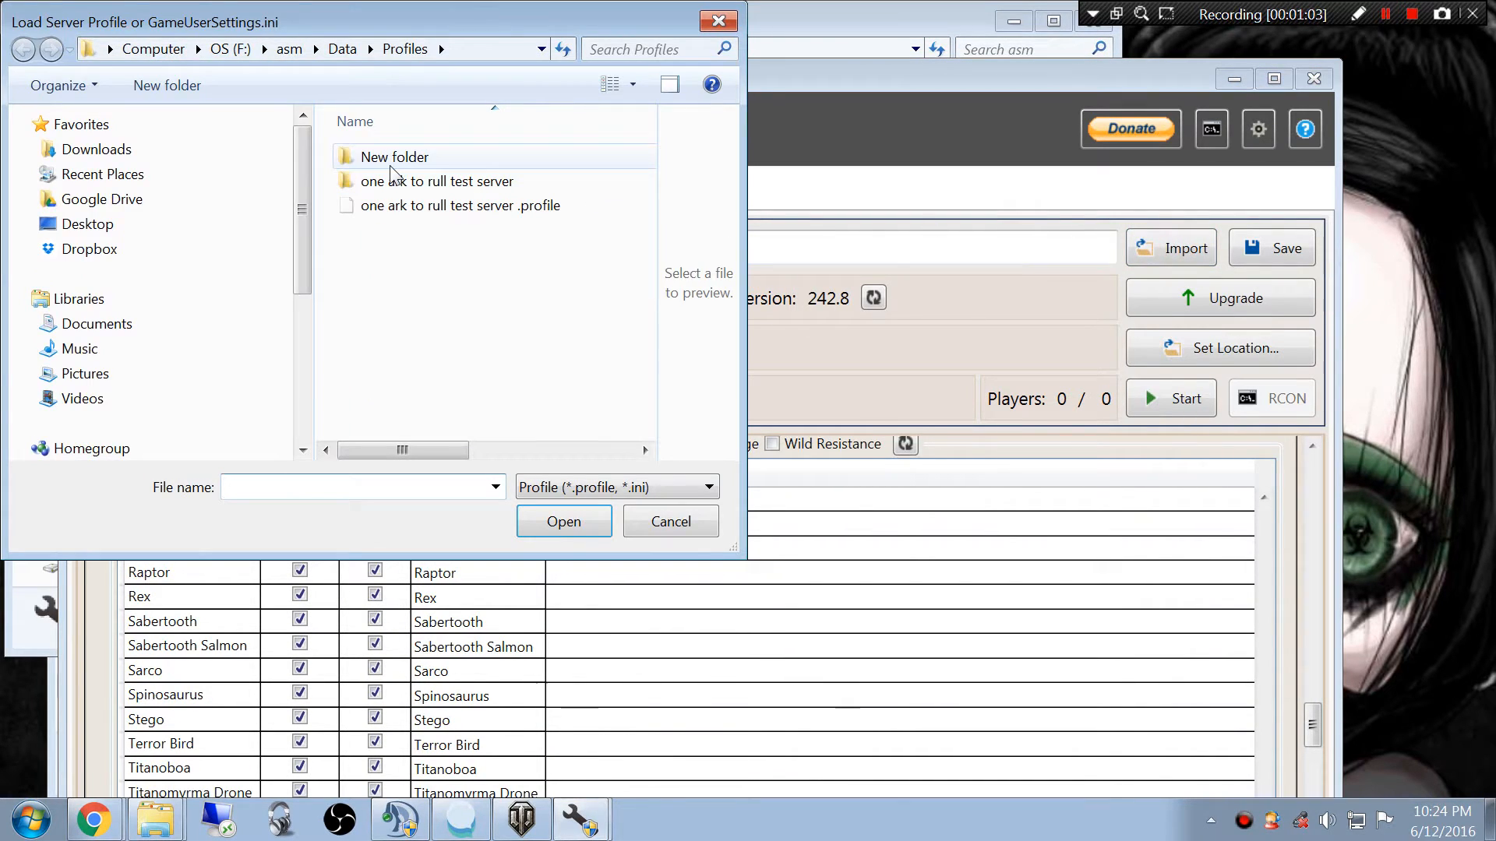
{"action": "left_click", "coordinate": [289, 48]}
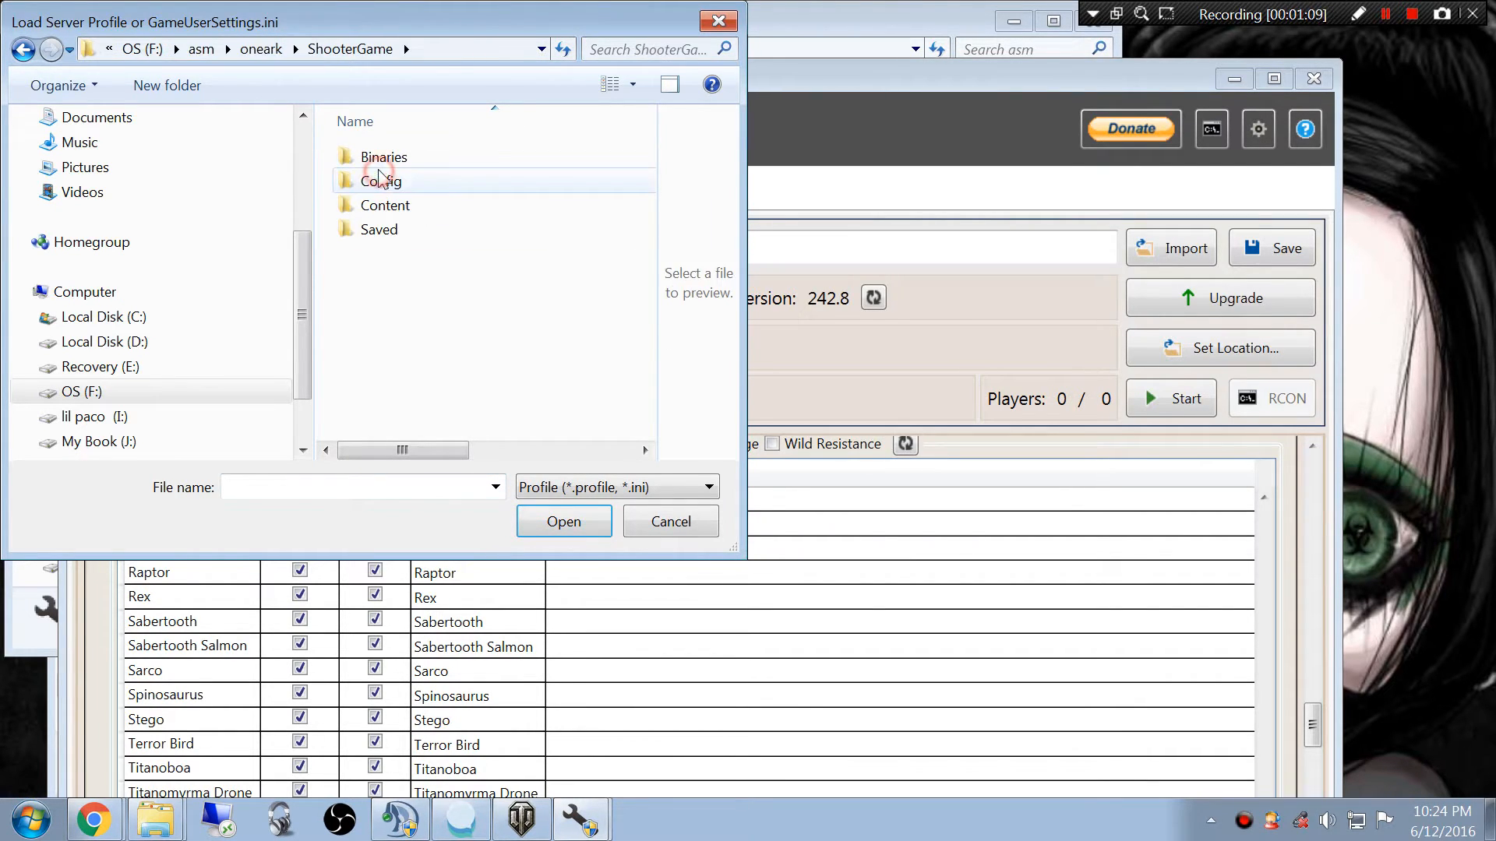
{"action": "double_click", "coordinate": [378, 181]}
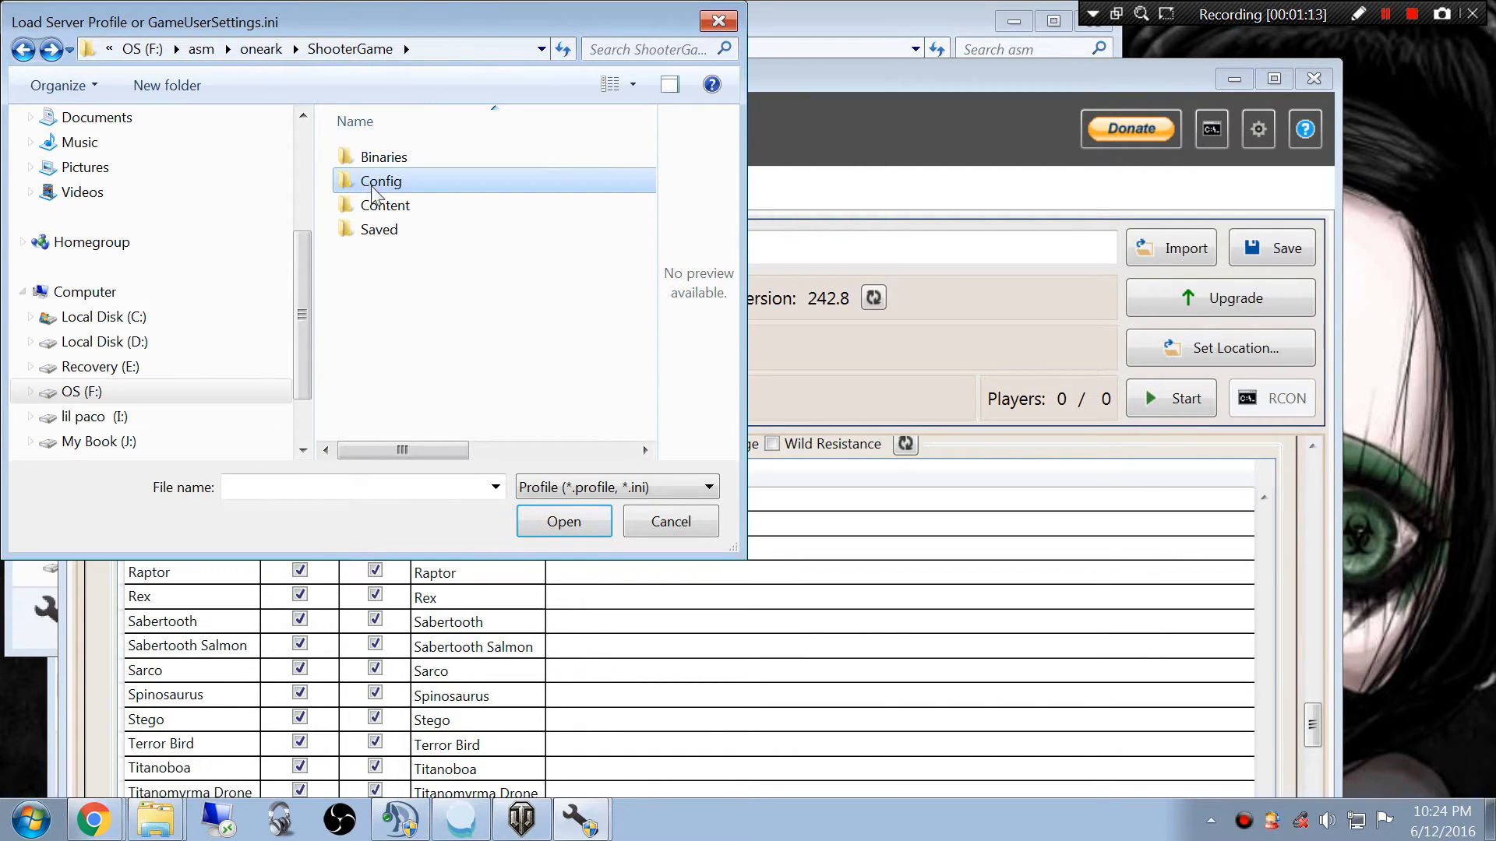
{"action": "double_click", "coordinate": [382, 181]}
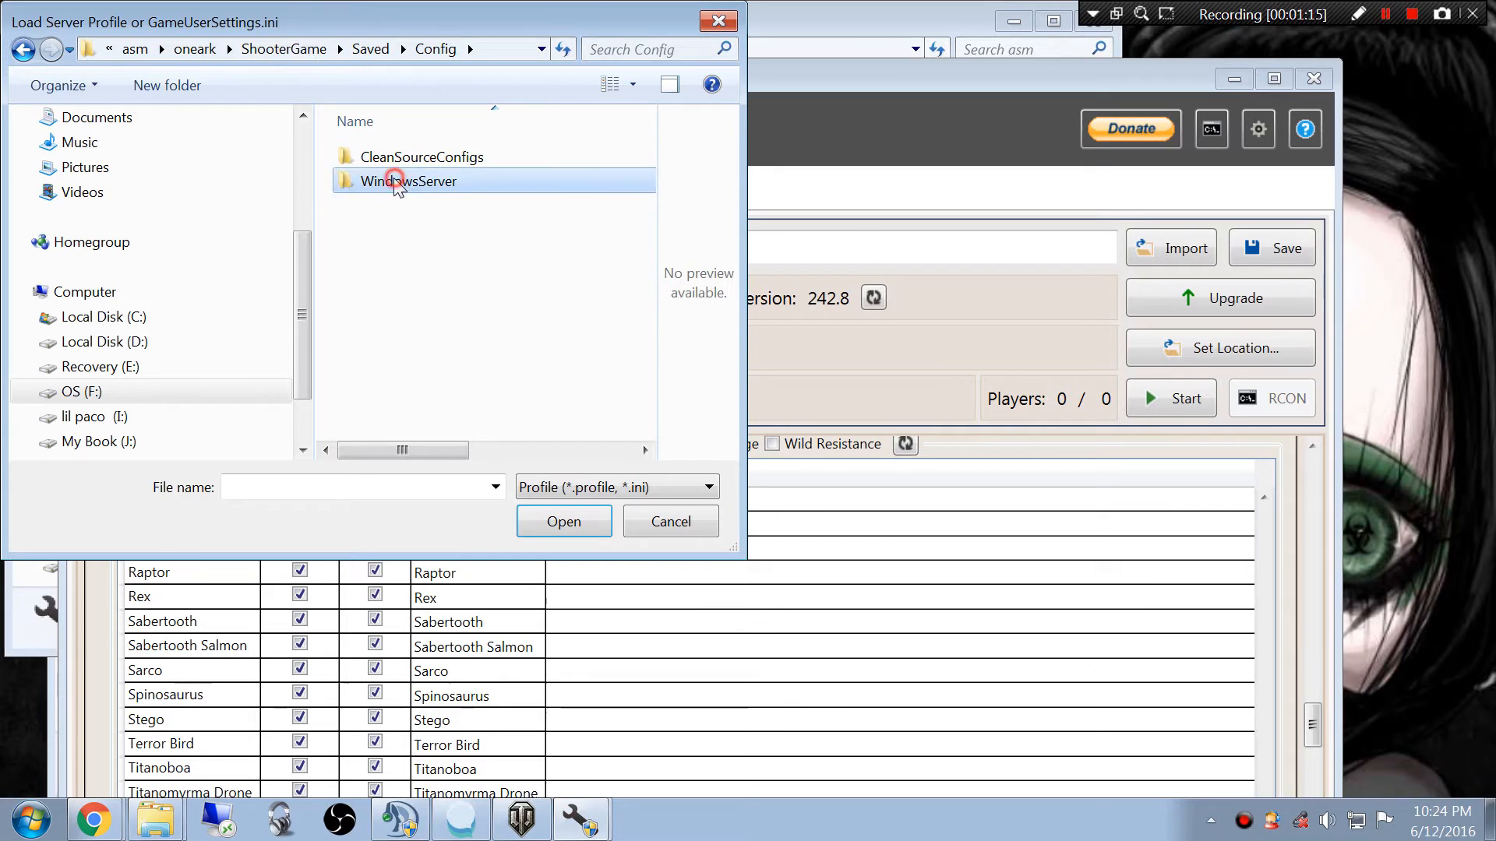
{"action": "double_click", "coordinate": [412, 180]}
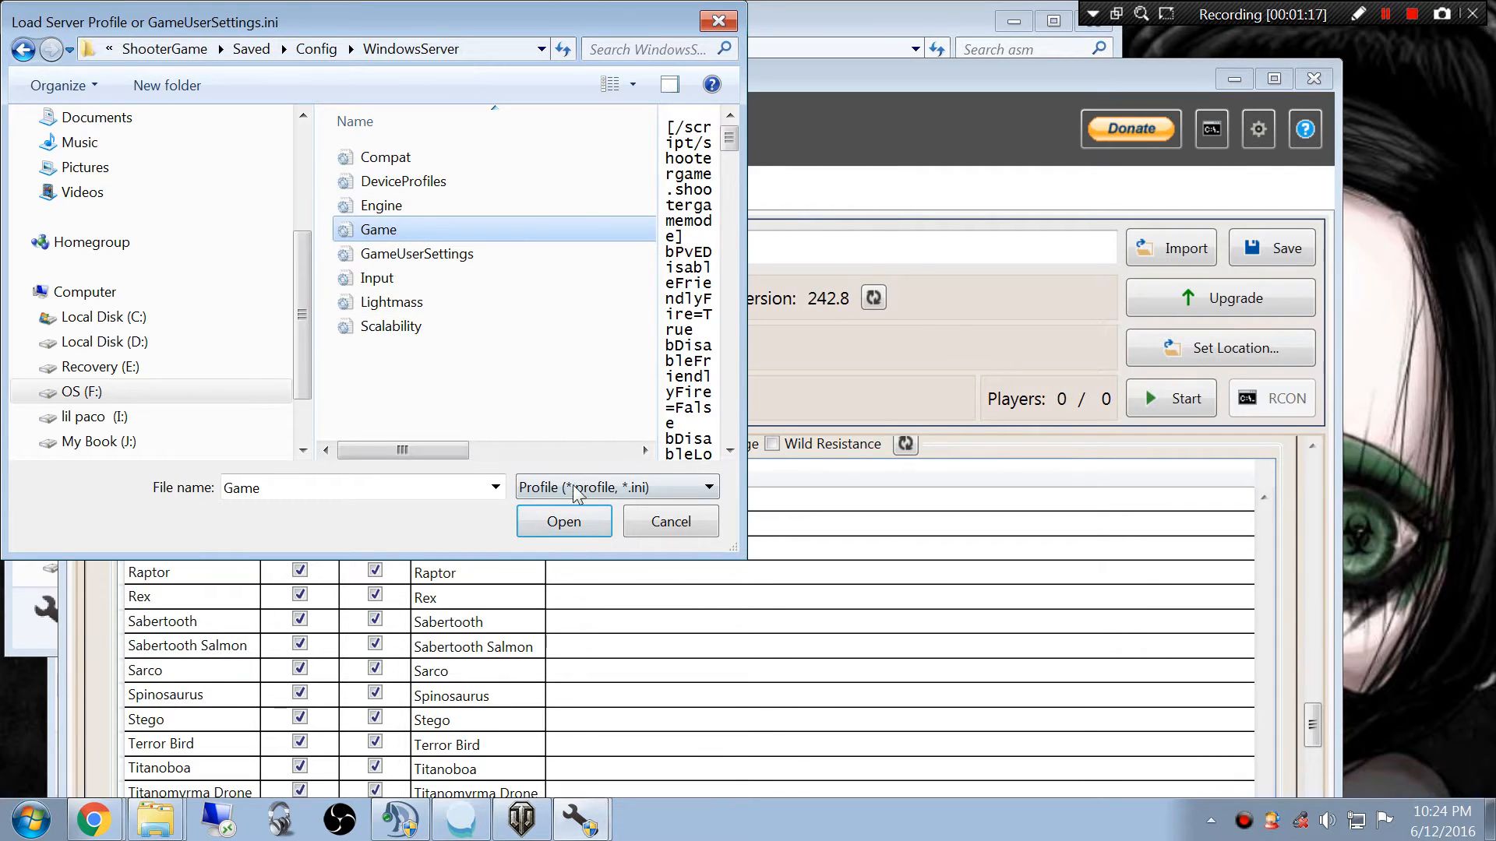
{"action": "left_click", "coordinate": [670, 520]}
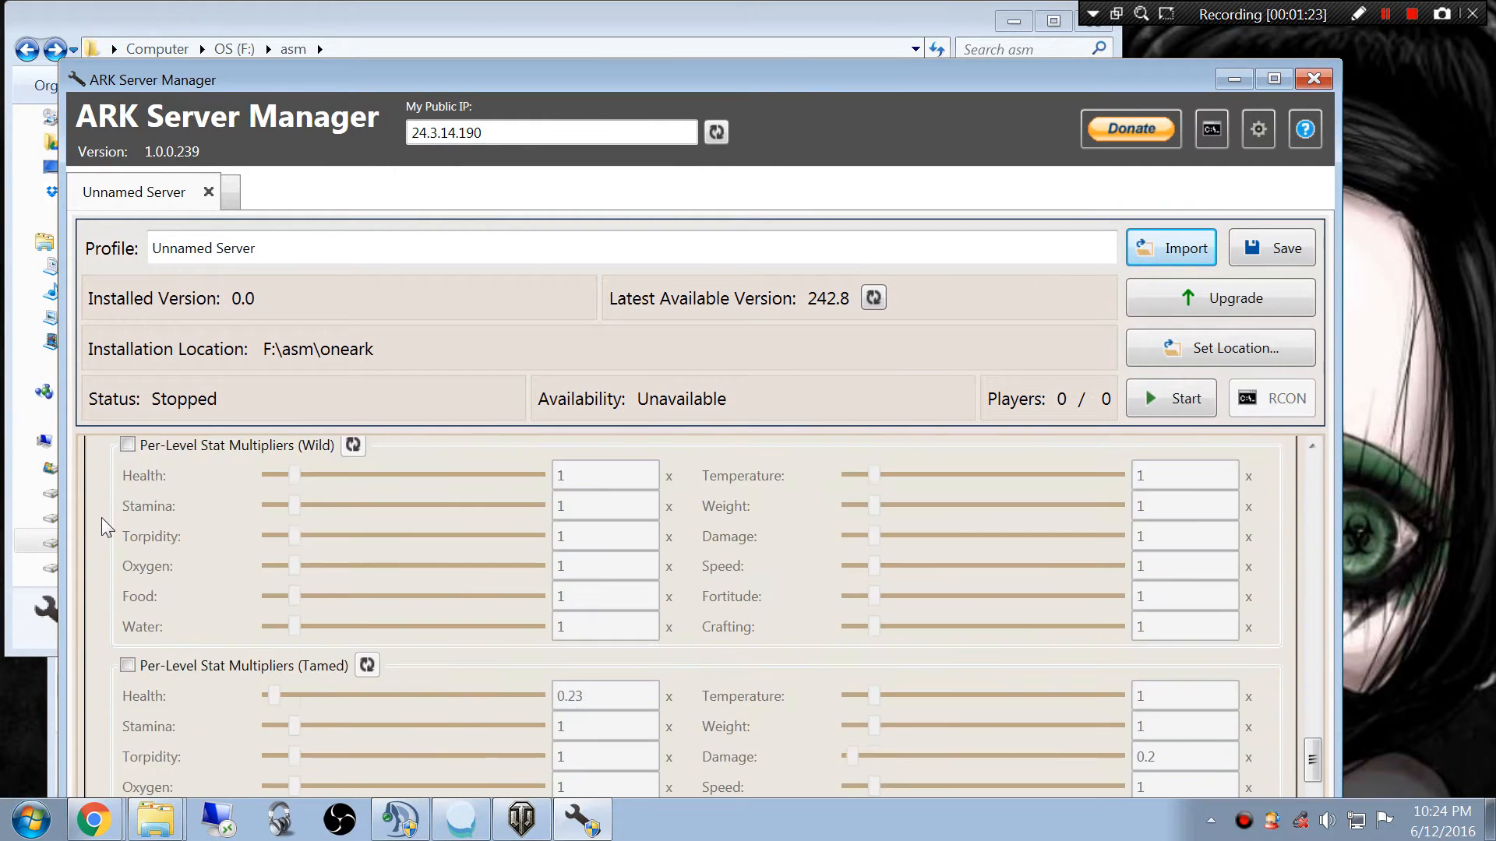
{"action": "scroll", "scroll_direction": "down", "scroll_amount": 3}
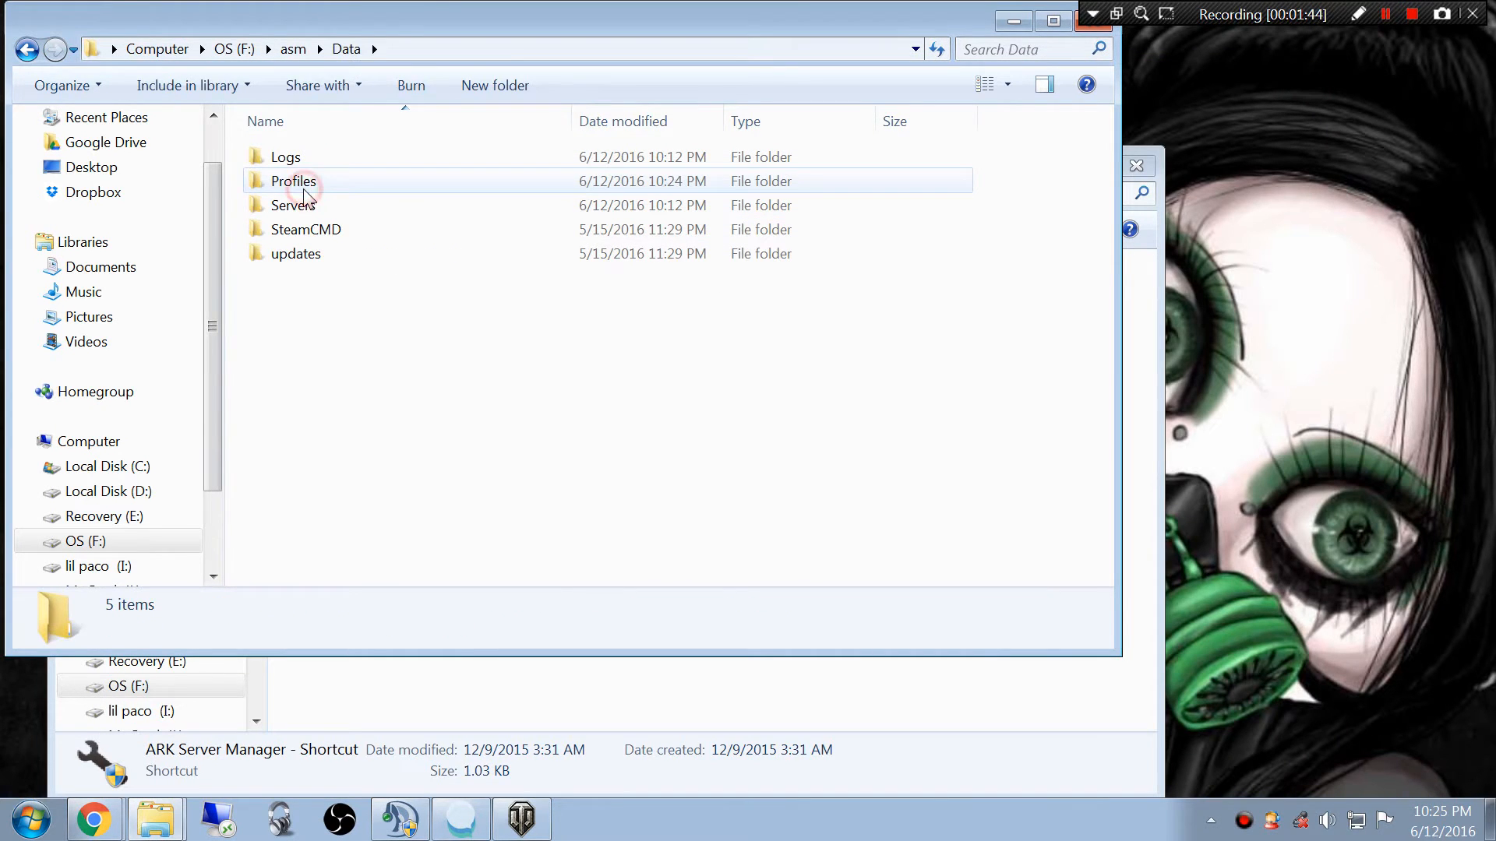
- Inspect the .profile files under Data\Profiles, then relaunch ARK Server Manager
{"action": "double_click", "coordinate": [294, 181]}
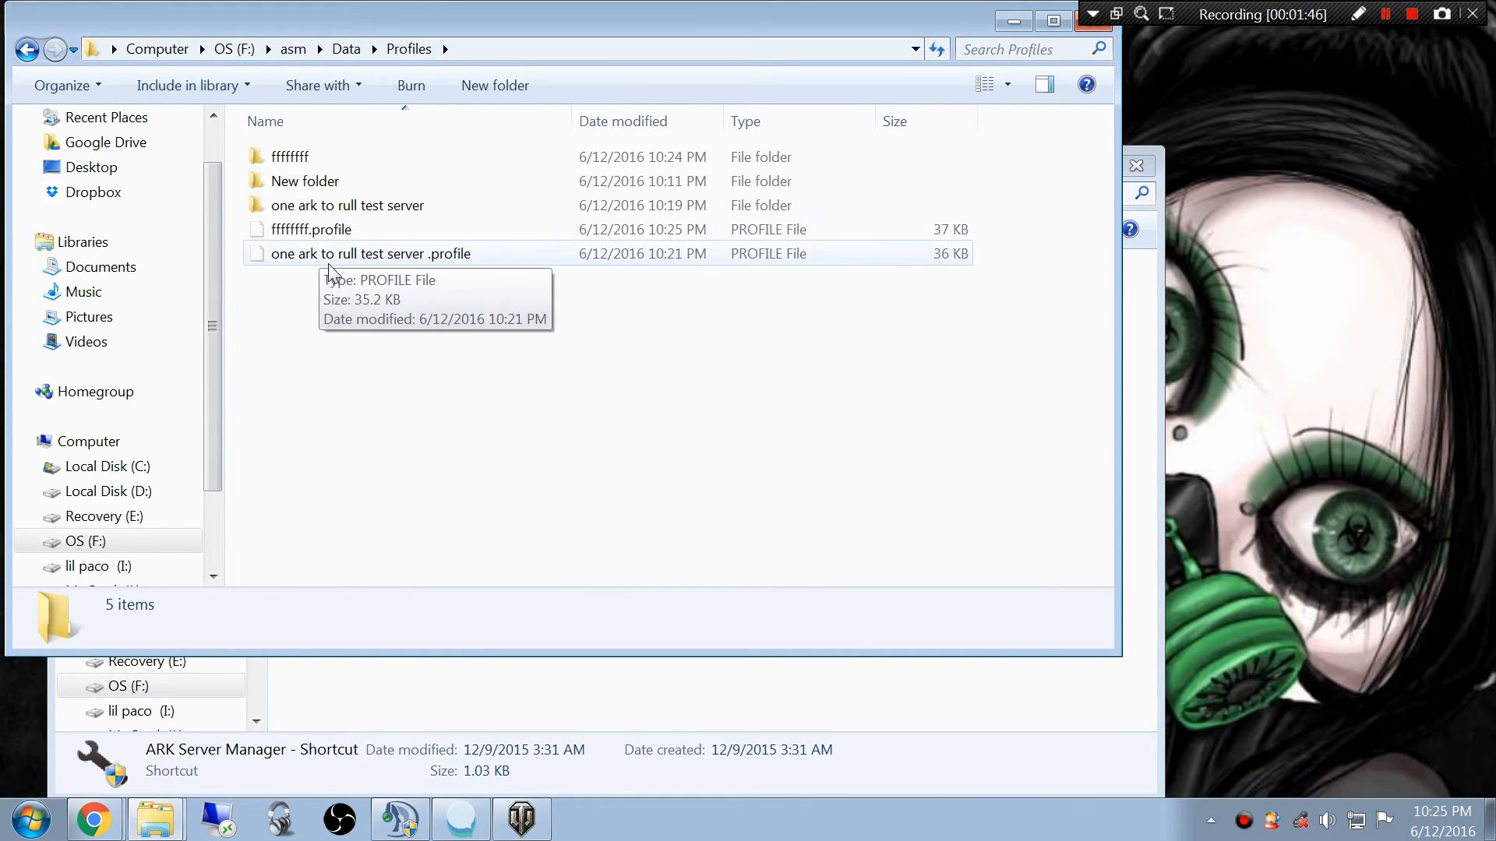
{"action": "left_click", "coordinate": [367, 252]}
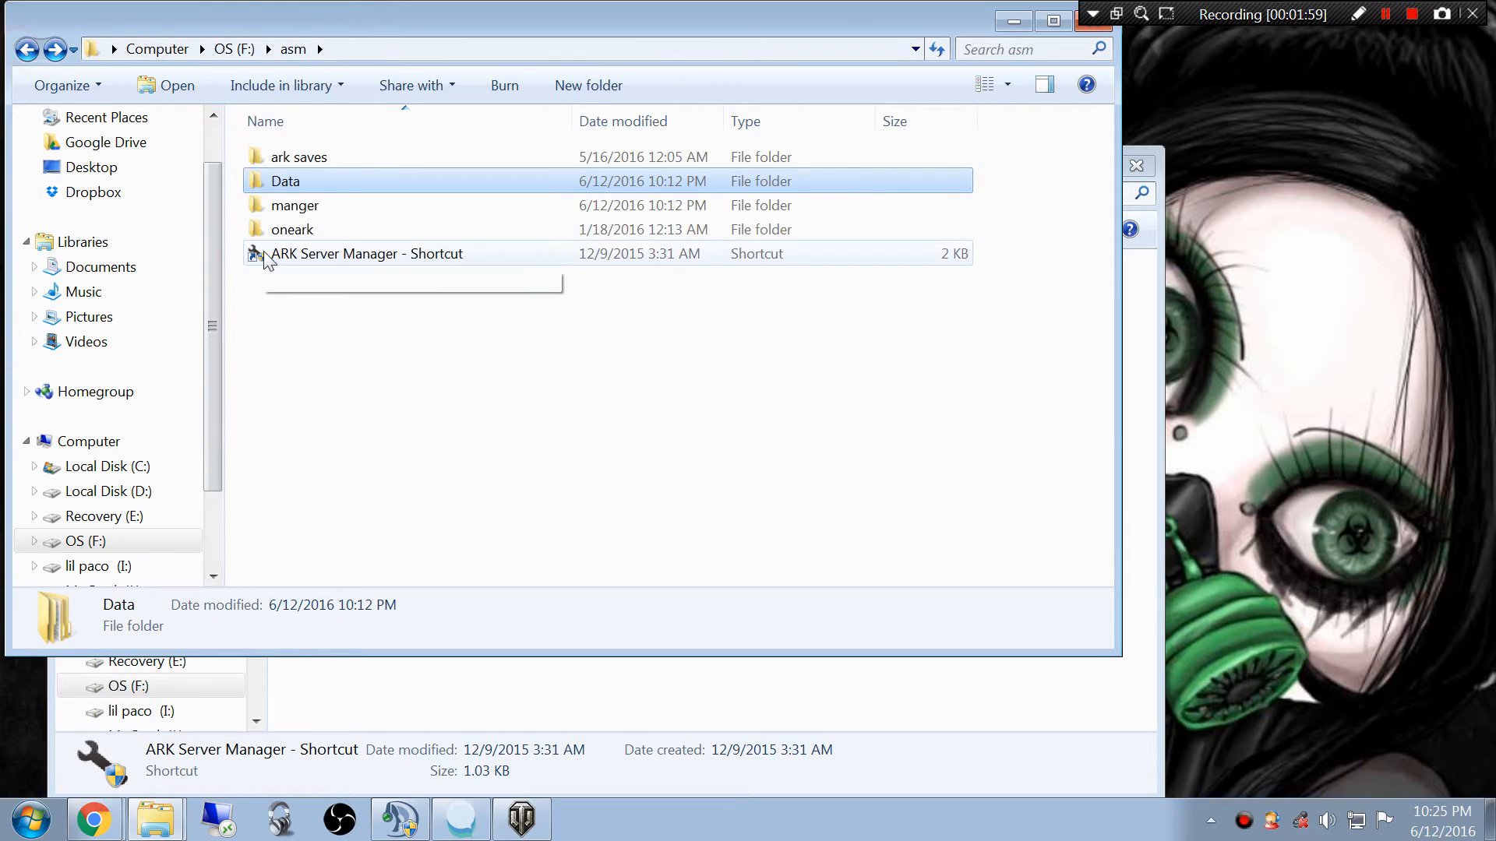
{"action": "double_click", "coordinate": [365, 254]}
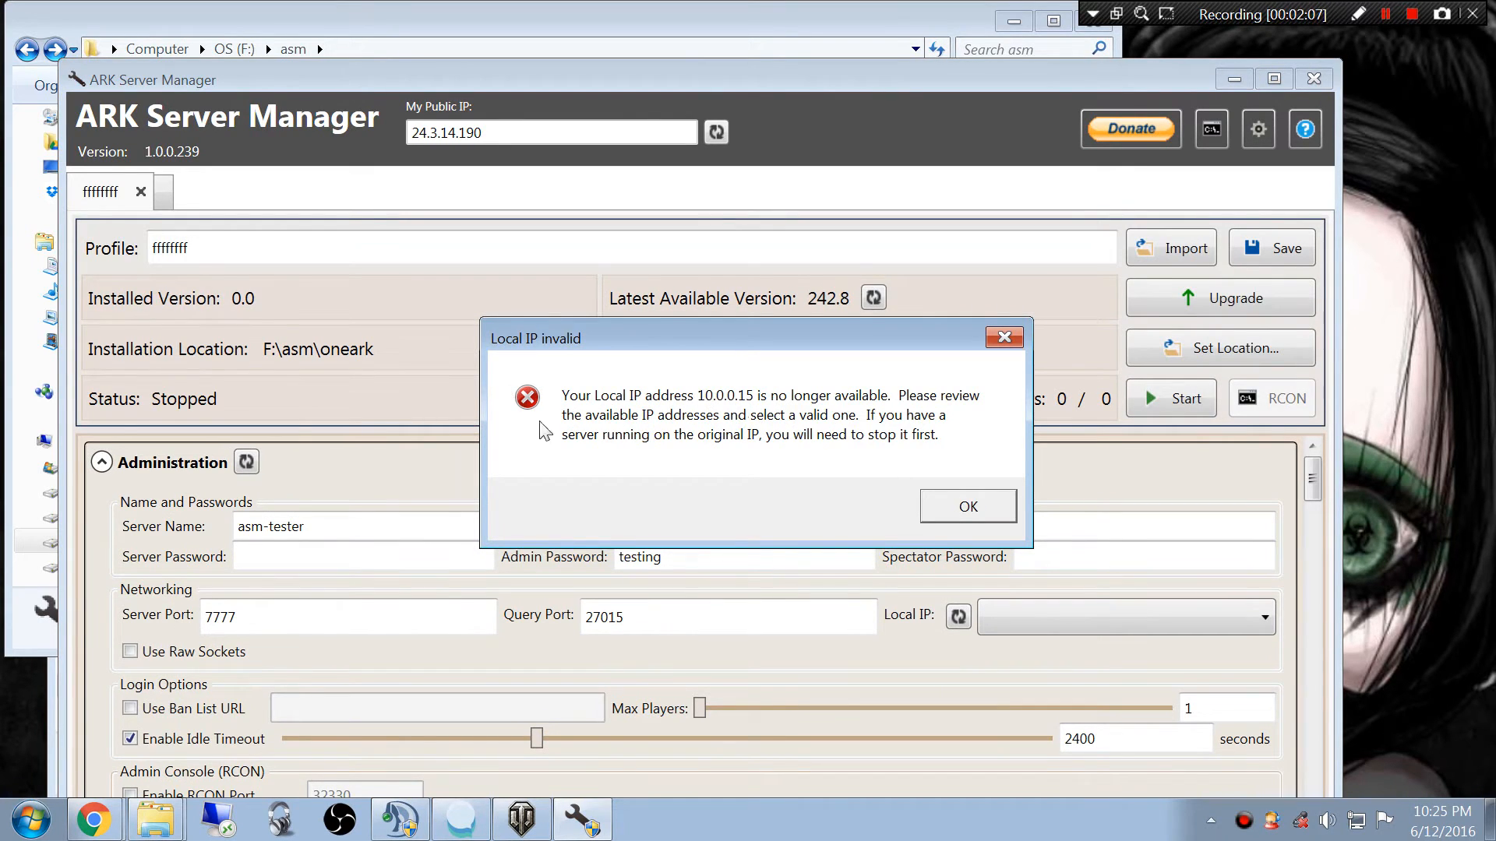
{"action": "mouse_move", "coordinate": [771, 430]}
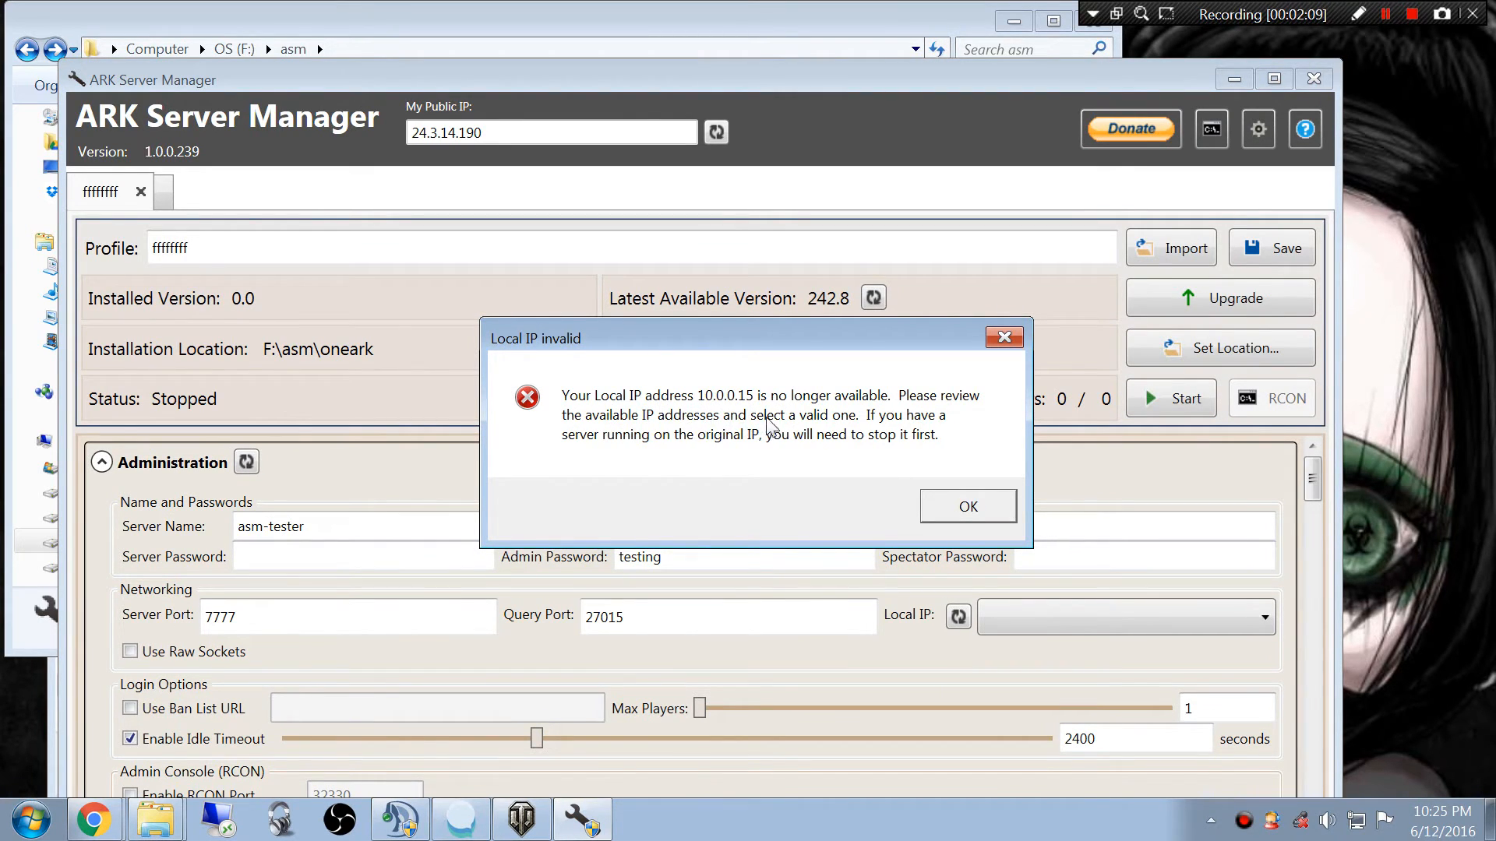
{"action": "mouse_move", "coordinate": [922, 533]}
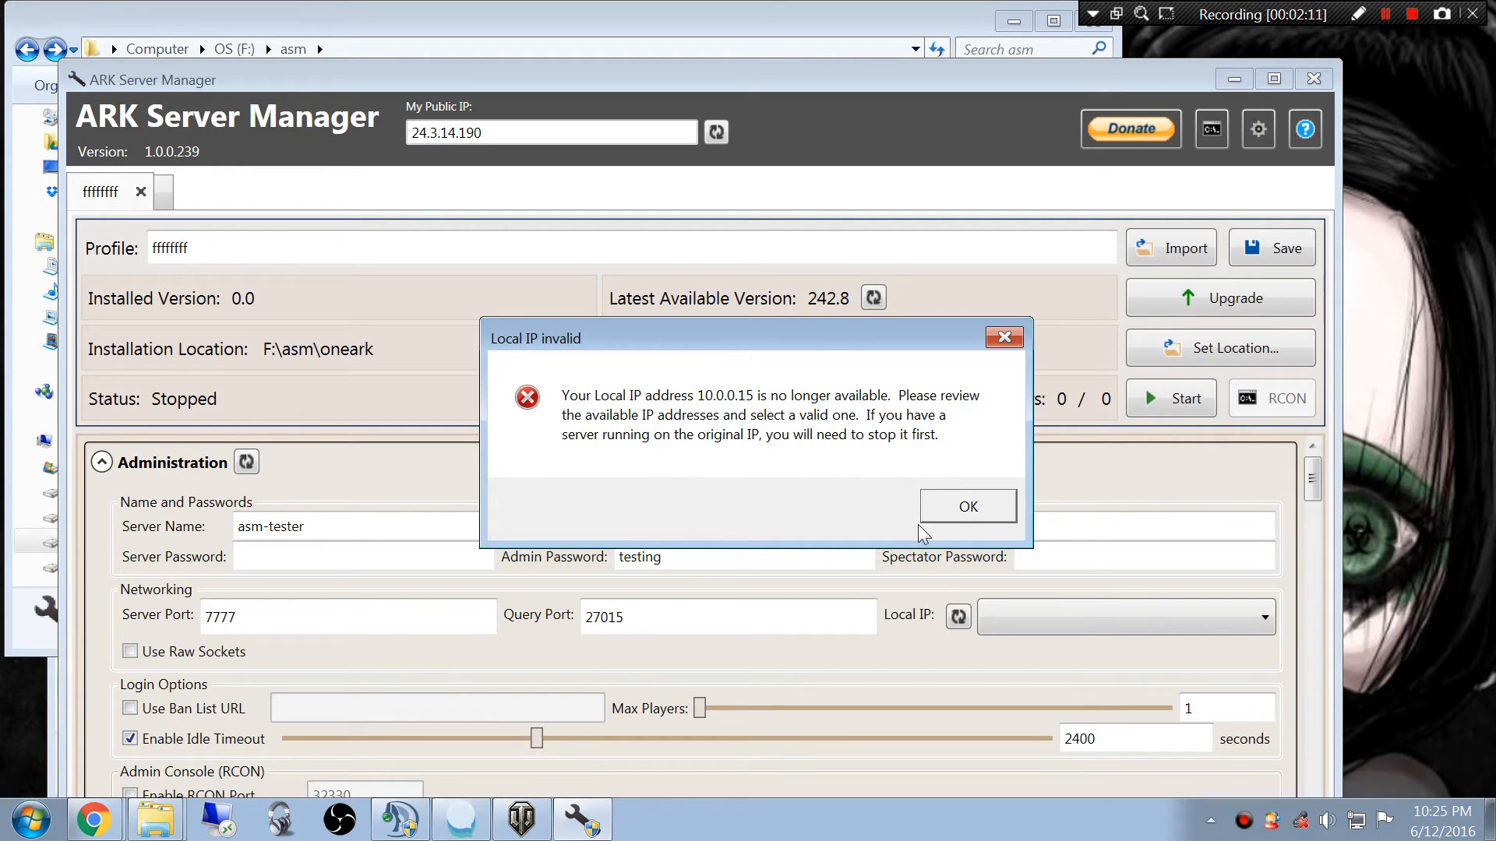
- Dismiss the Local IP invalid warning for the ffffffff profile
{"action": "left_click", "coordinate": [969, 506]}
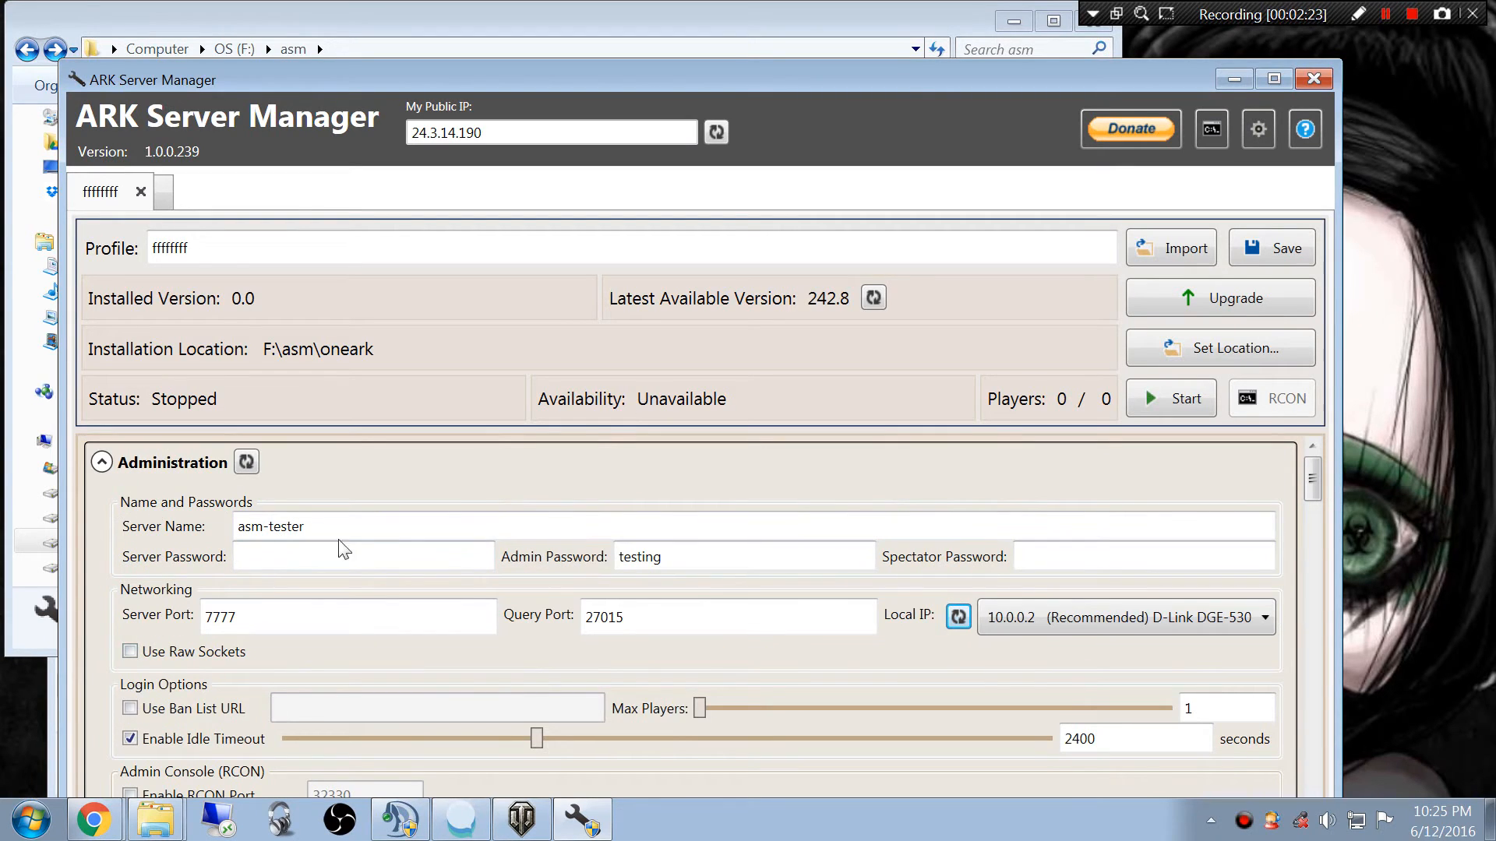
- Scroll the Administration settings and close the ARK Server Manager window
{"action": "scroll", "scroll_direction": "down", "scroll_amount": 3}
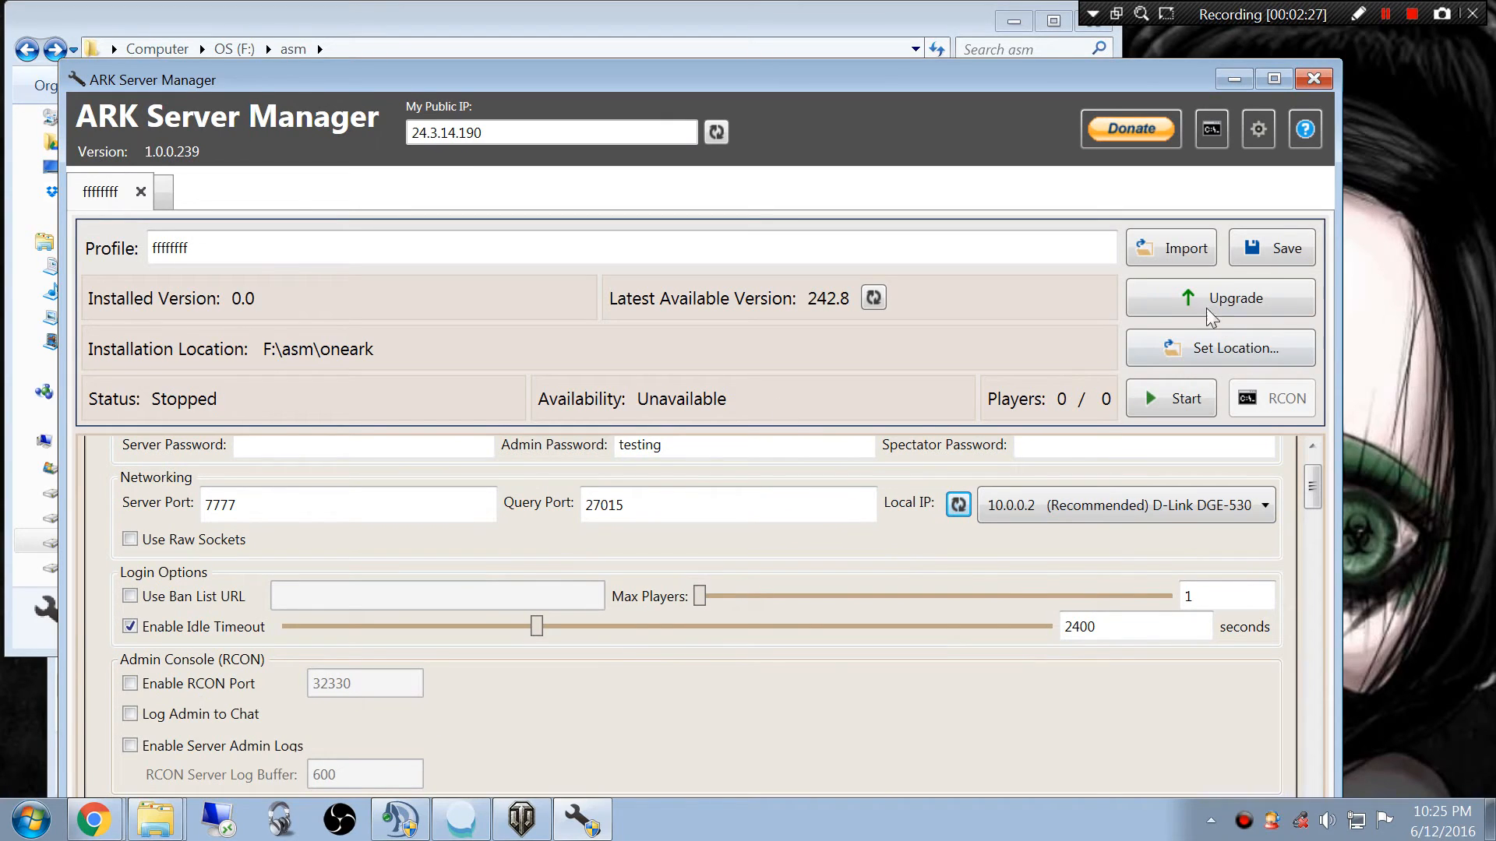
{"action": "mouse_move", "coordinate": [764, 210]}
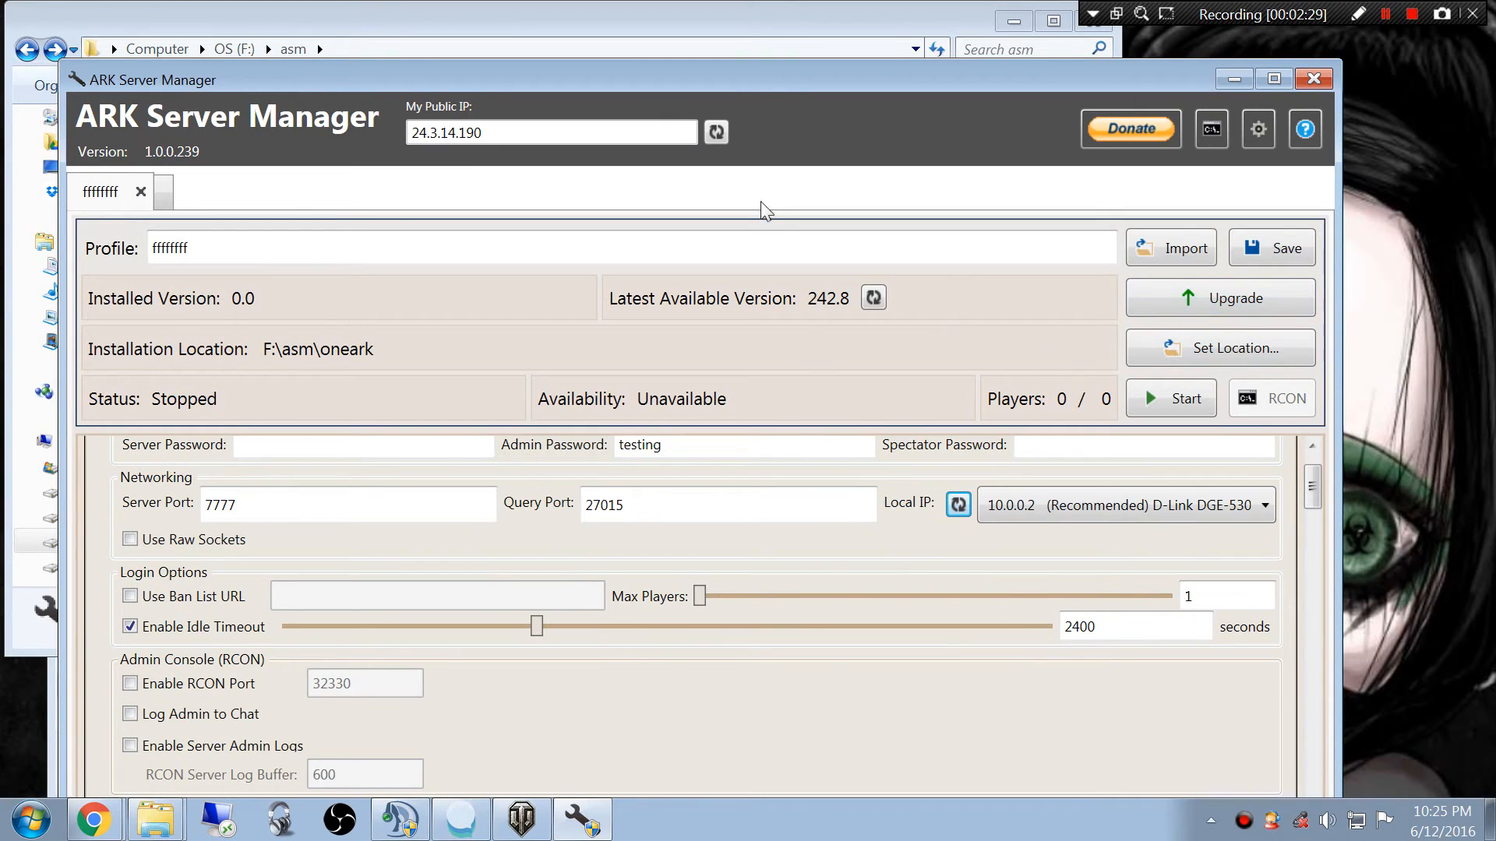
{"action": "left_click", "coordinate": [717, 131]}
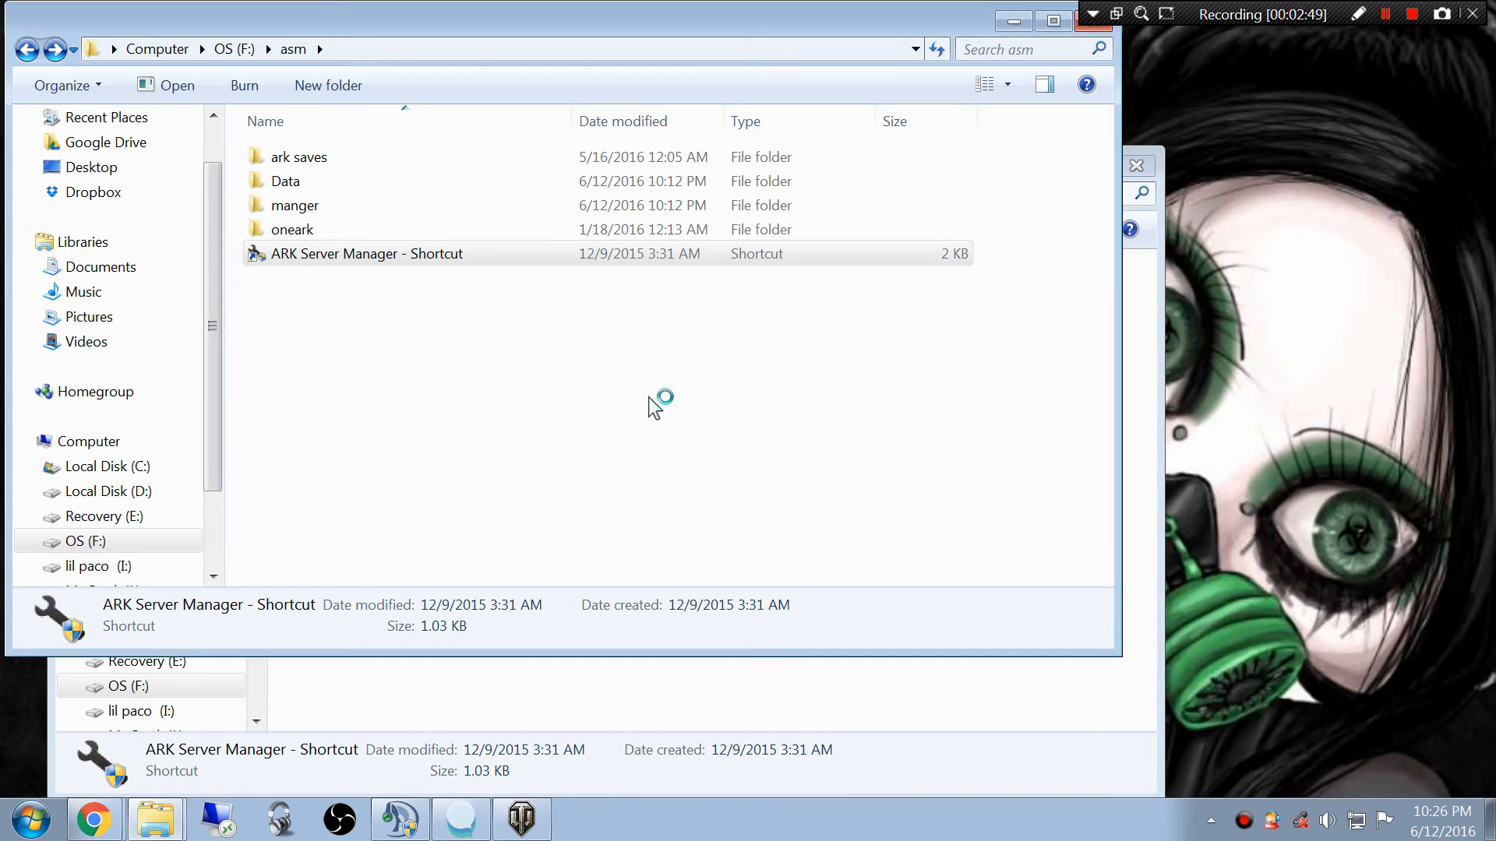
- Relaunch ARK Server Manager and scroll the ffffffff profile down to the Rules section
{"action": "double_click", "coordinate": [368, 253]}
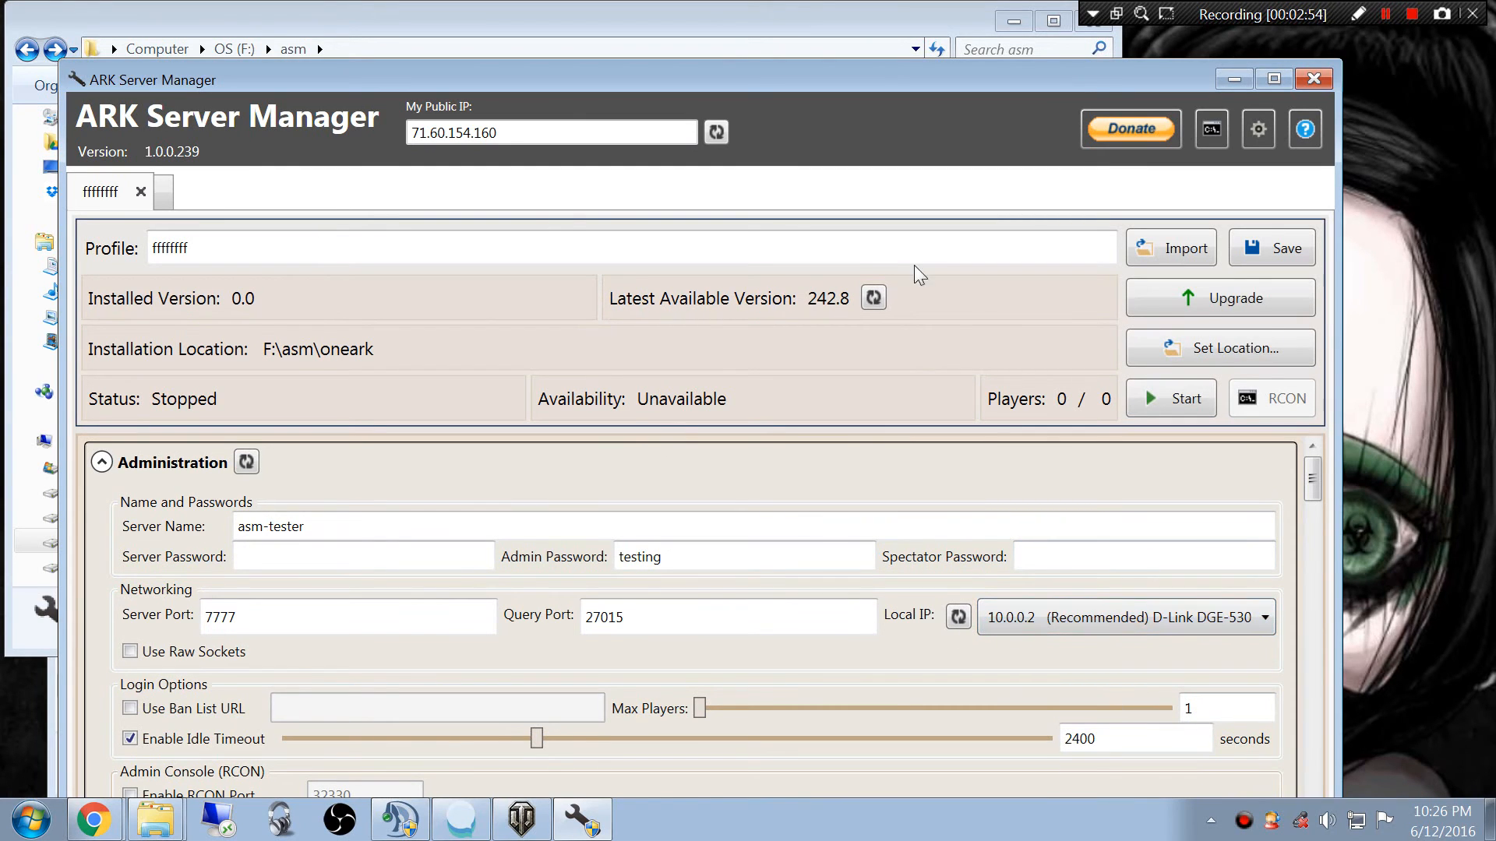
{"action": "scroll", "scroll_direction": "down", "scroll_amount": 3}
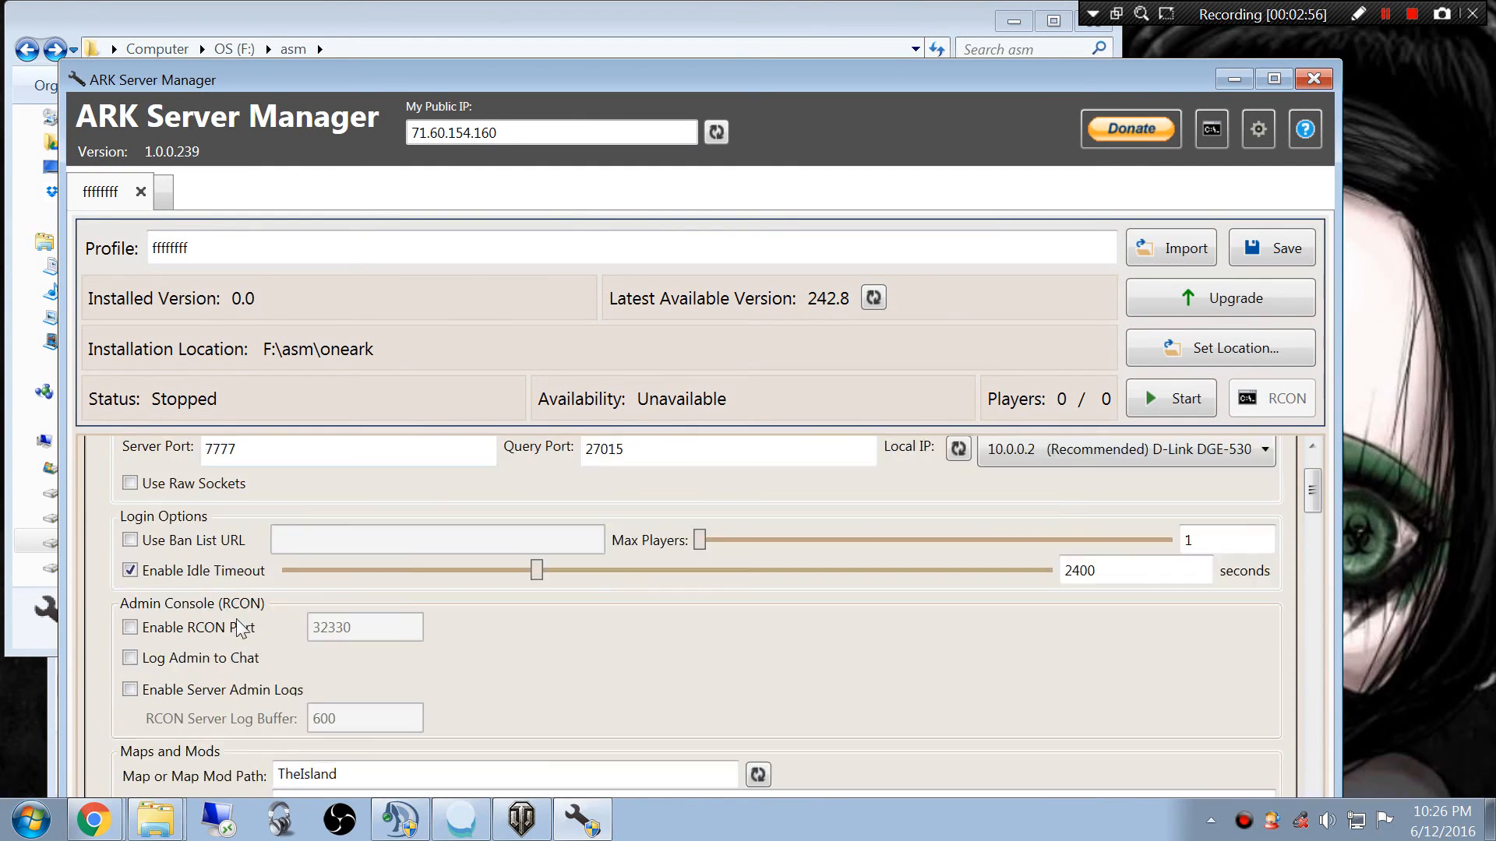
{"action": "scroll", "scroll_direction": "down", "scroll_amount": 3}
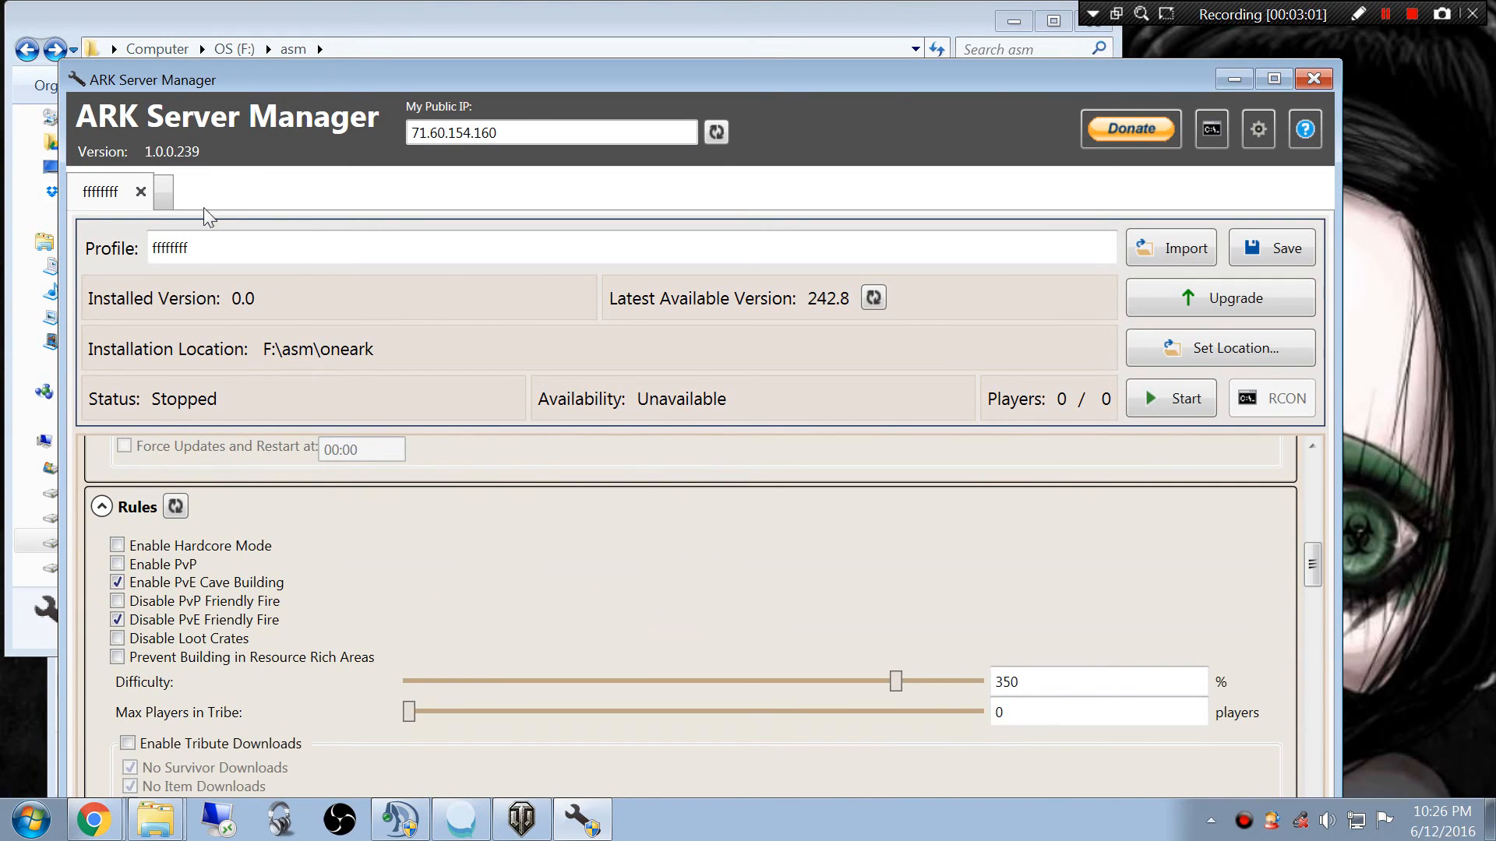
- Add a new Unnamed Server profile and browse its import dialog to oneark\ShooterGame\Saved
{"action": "left_click", "coordinate": [160, 190]}
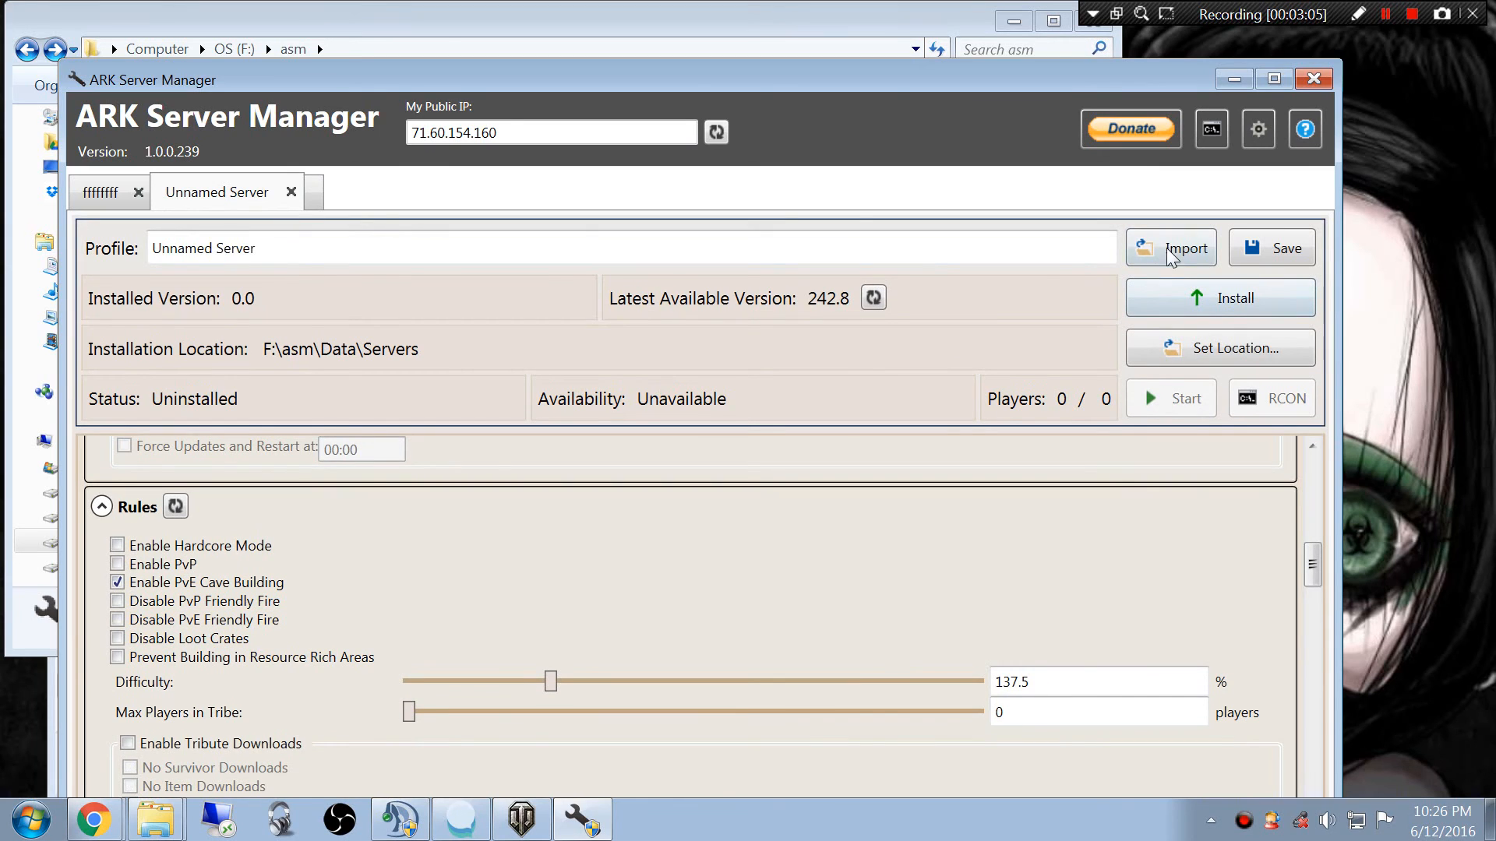
{"action": "left_click", "coordinate": [1188, 248]}
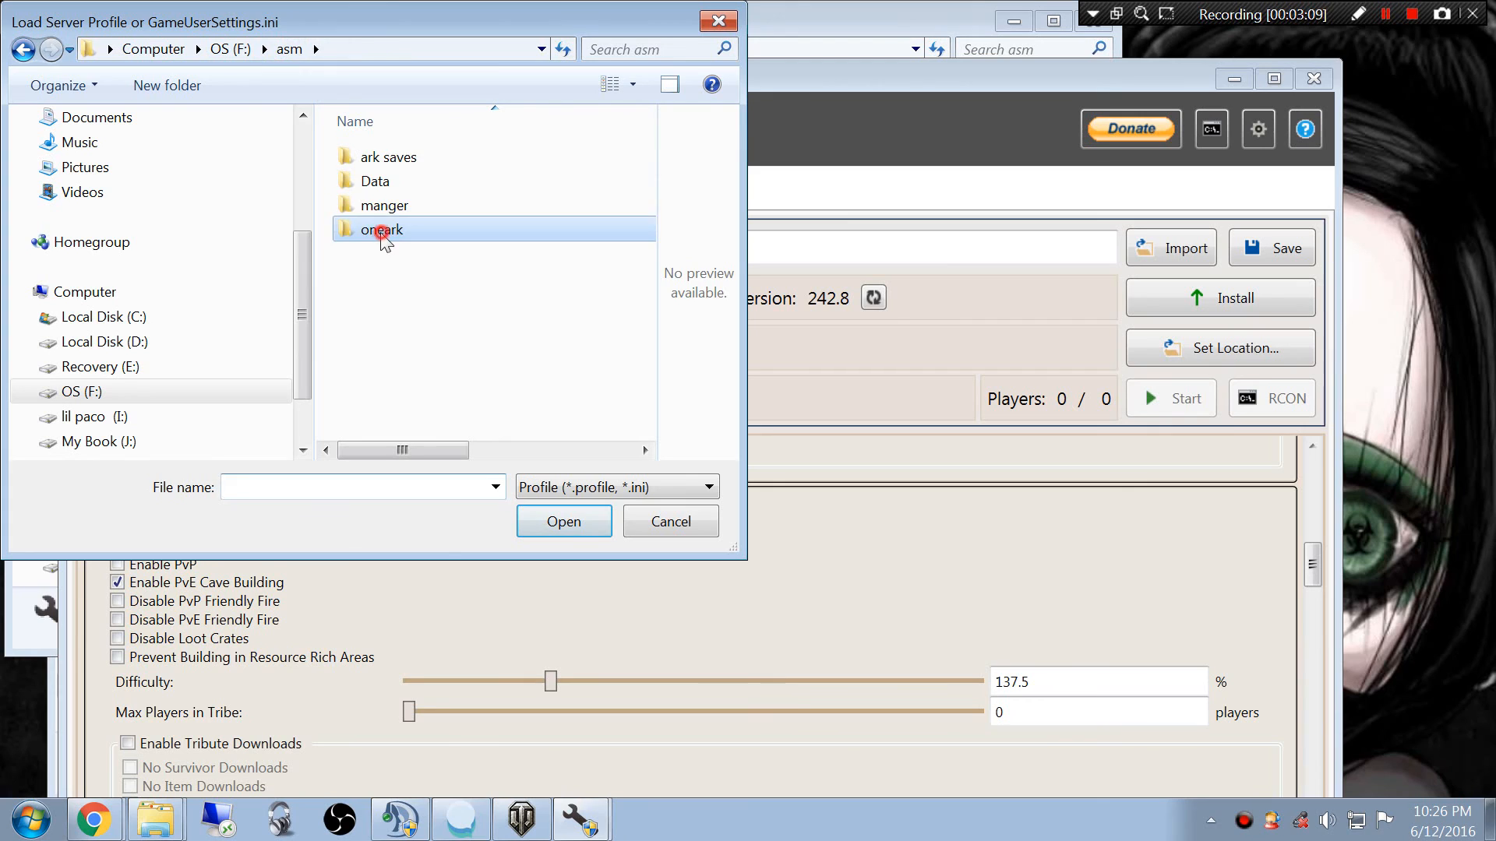
{"action": "double_click", "coordinate": [383, 229]}
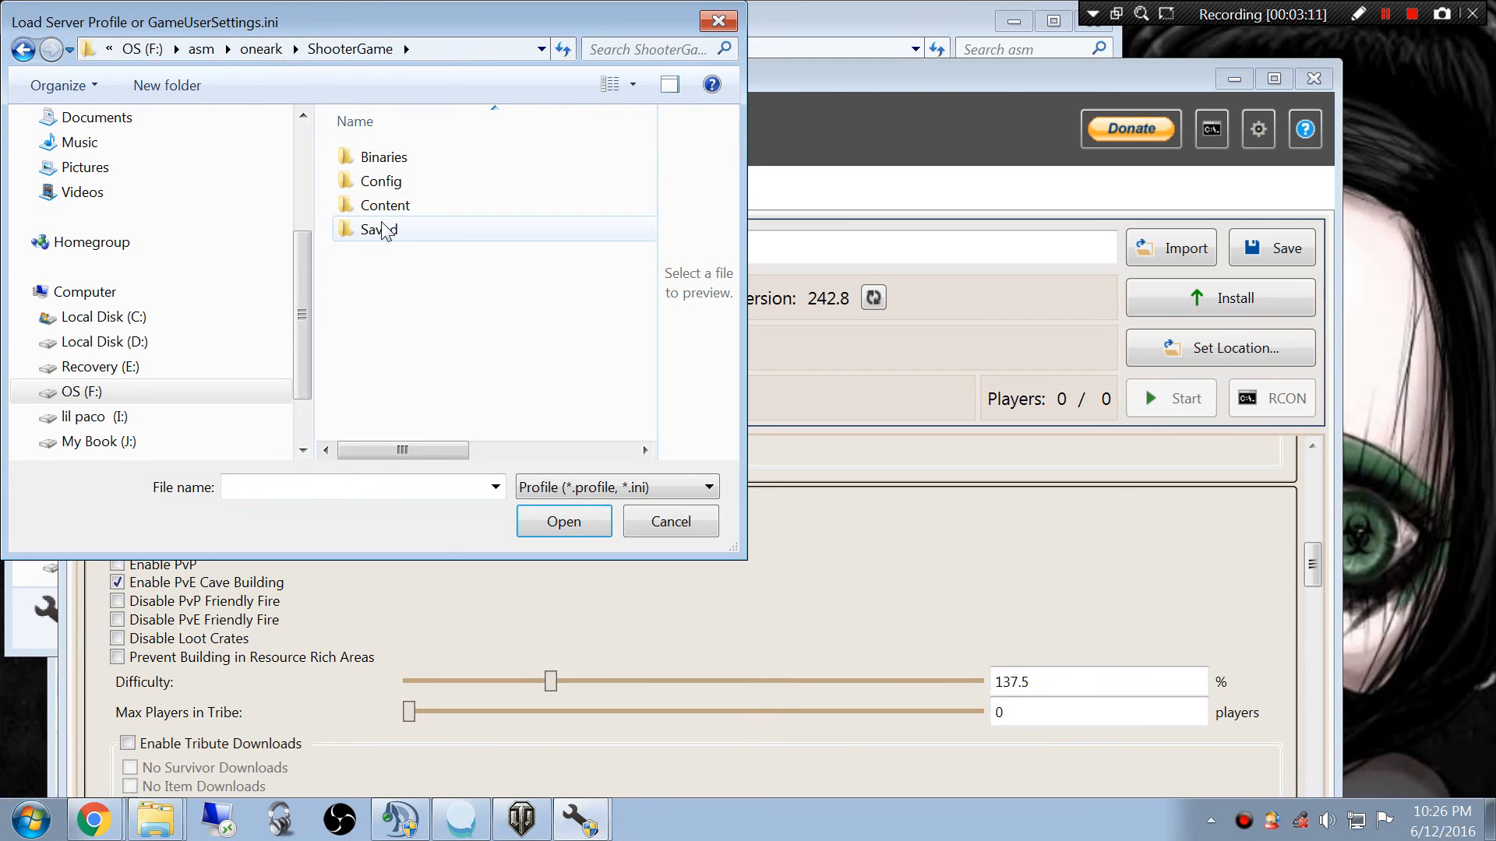
{"action": "double_click", "coordinate": [379, 229]}
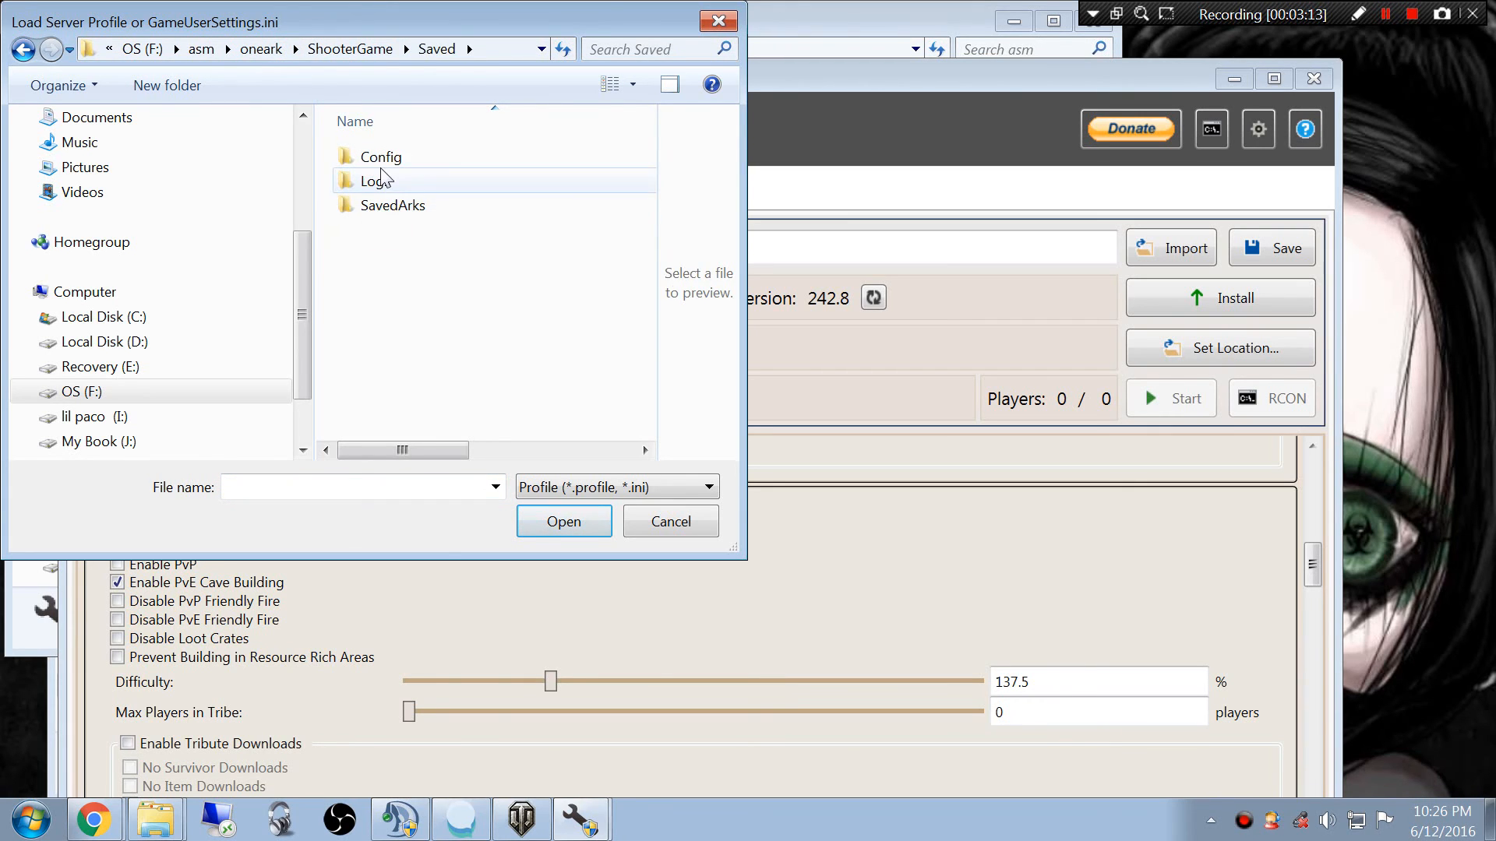